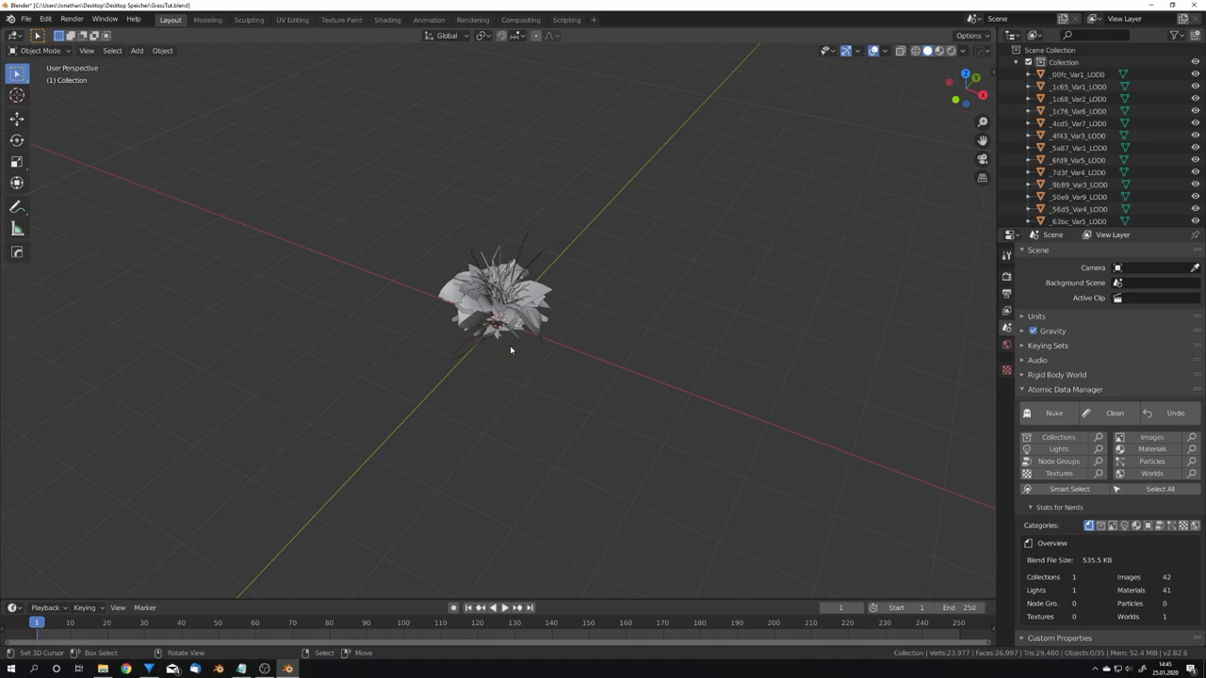
mouse_move(515, 339)
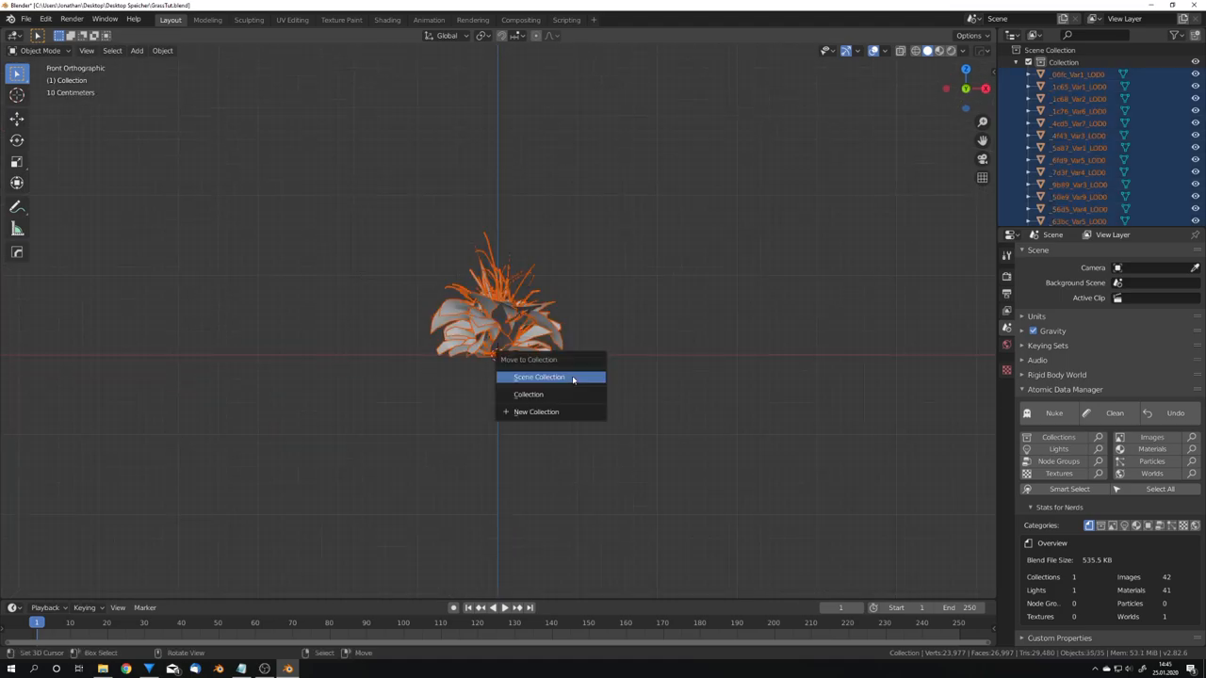
Move the grass models into a new 'Grass' collection, then a subset into 'GrassSmall'
left_click(536, 412)
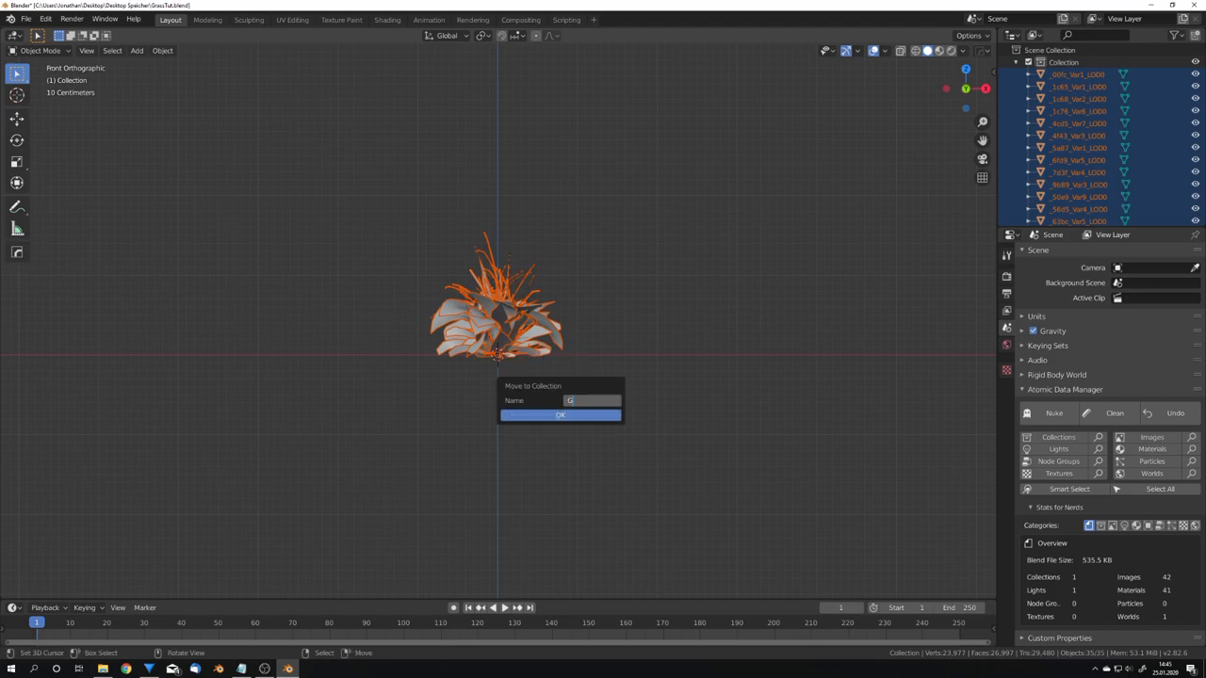
type("rass")
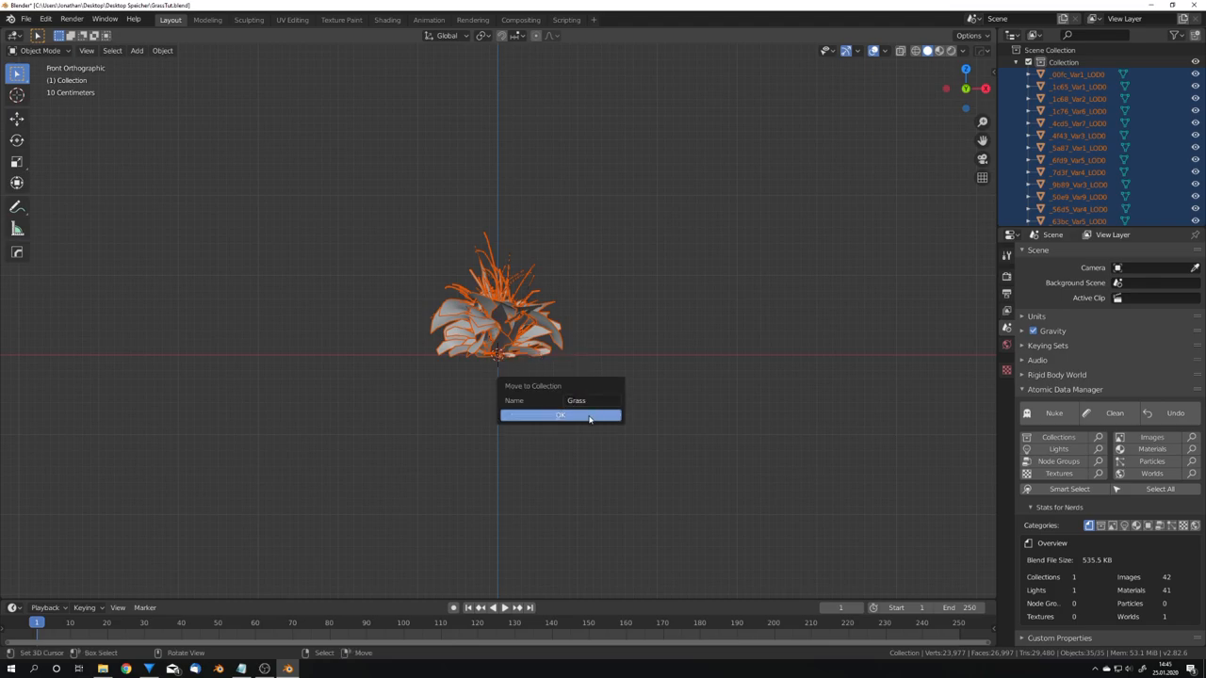
left_click(560, 415)
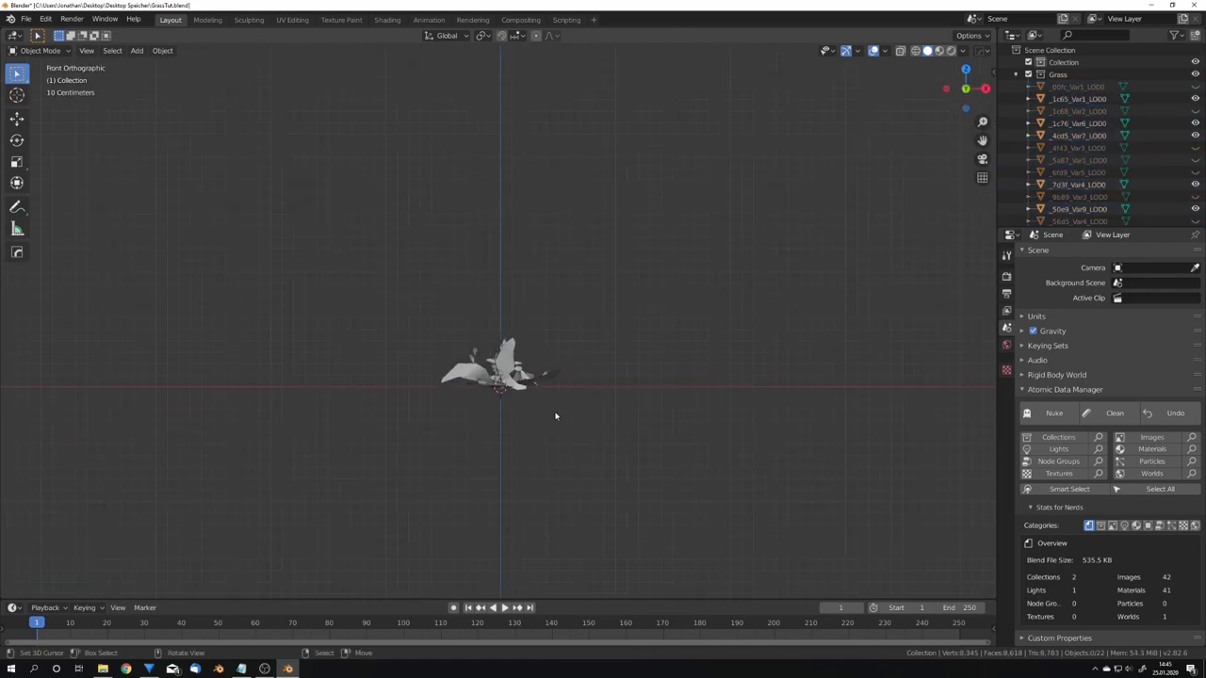
left_click(499, 372)
type("GrassS")
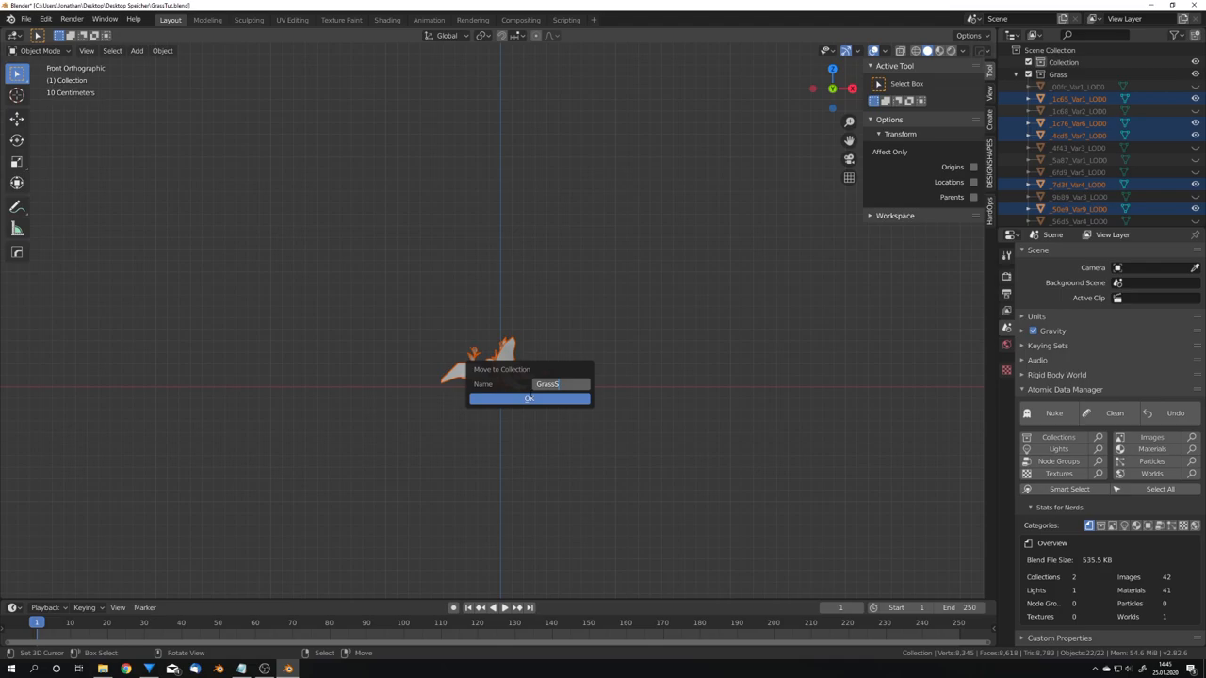
left_click(528, 398)
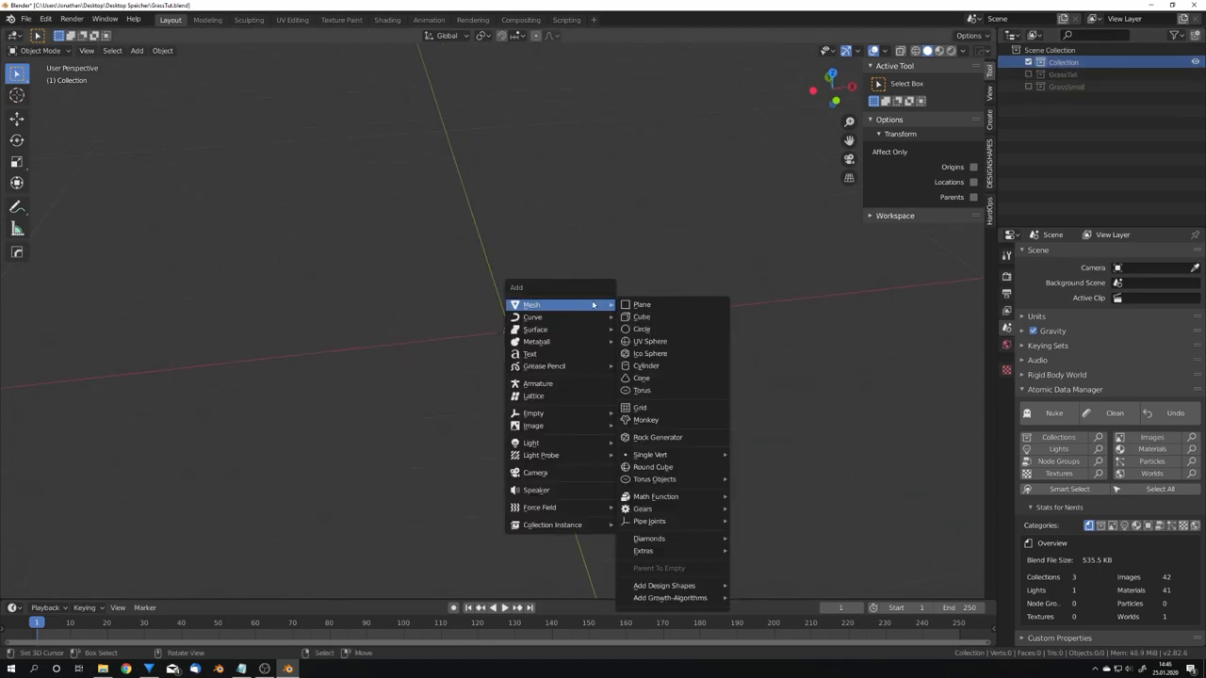
Add a plane scaled 5 times and subdivide it into roughly 16,000 faces
left_click(641, 304)
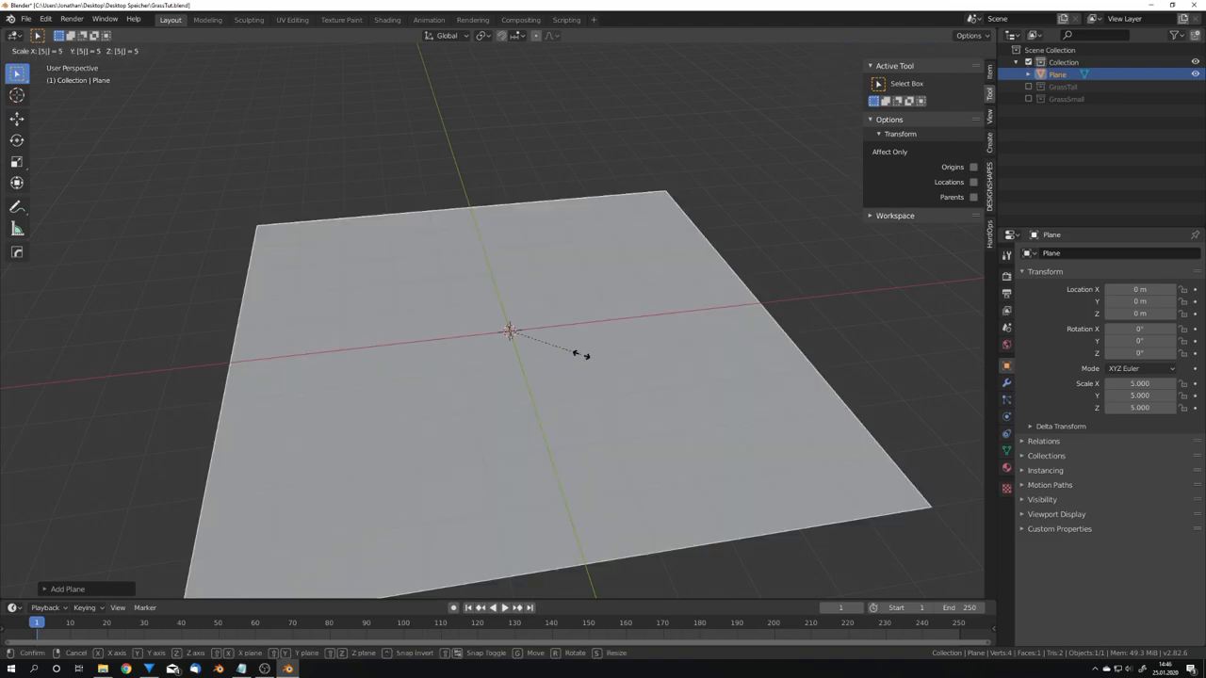
left_click(582, 358)
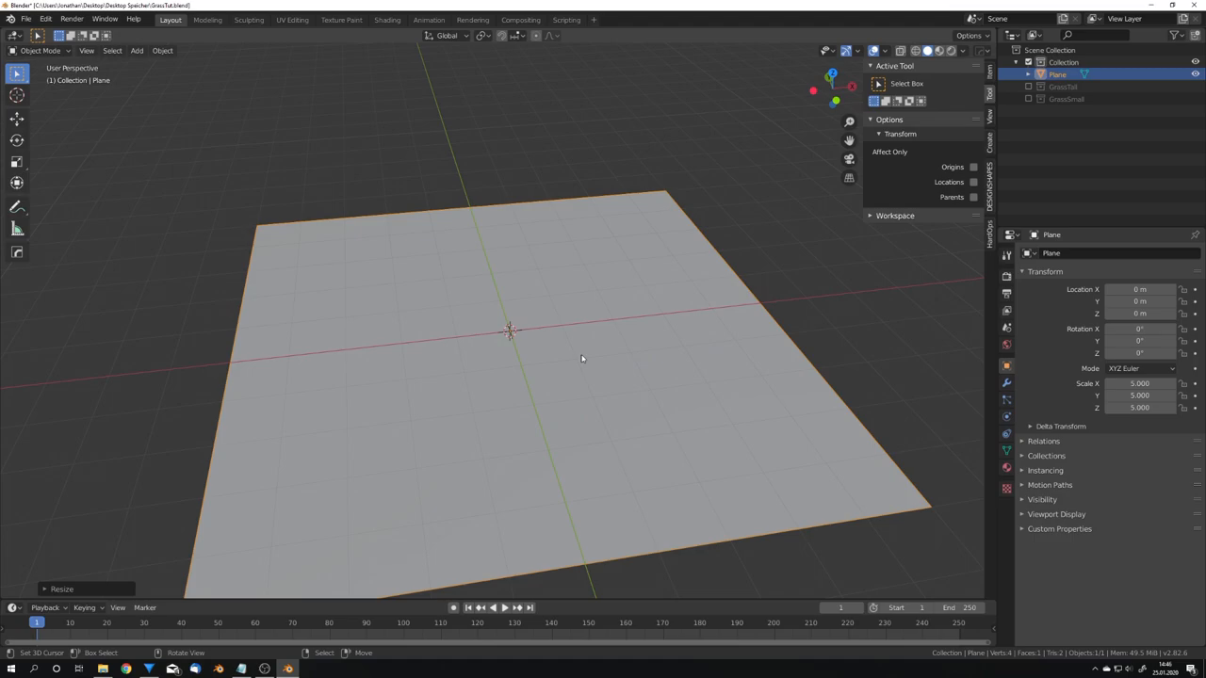
mouse_move(642, 349)
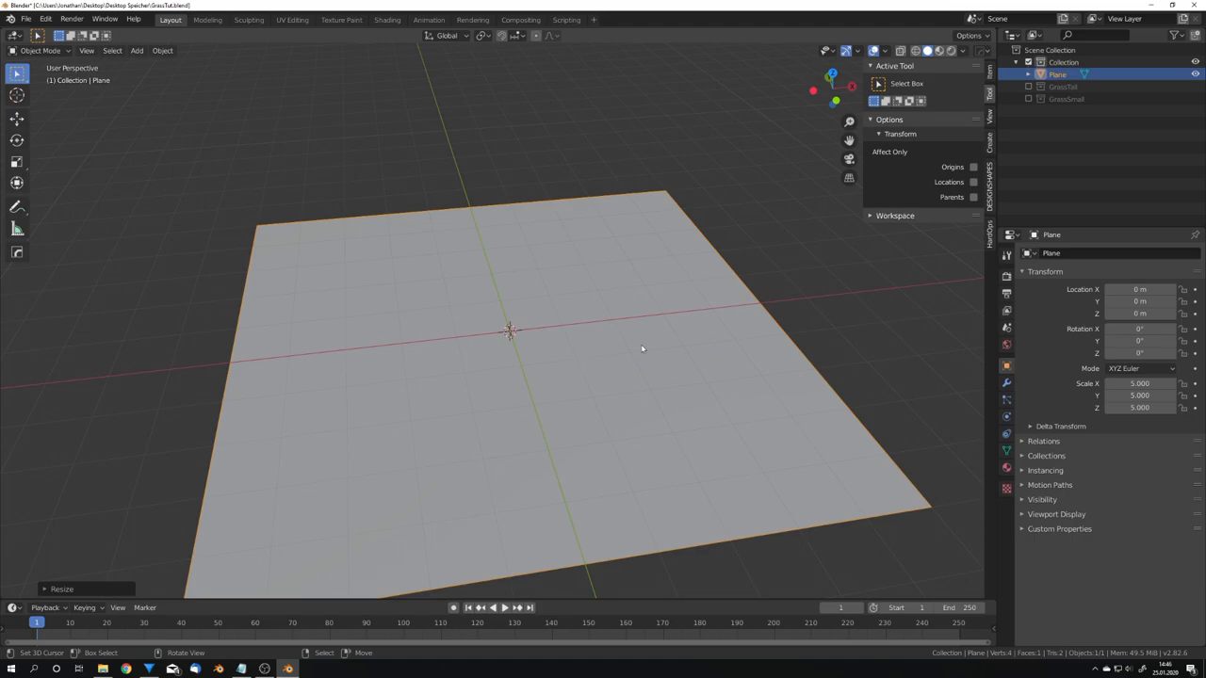
right_click(641, 348)
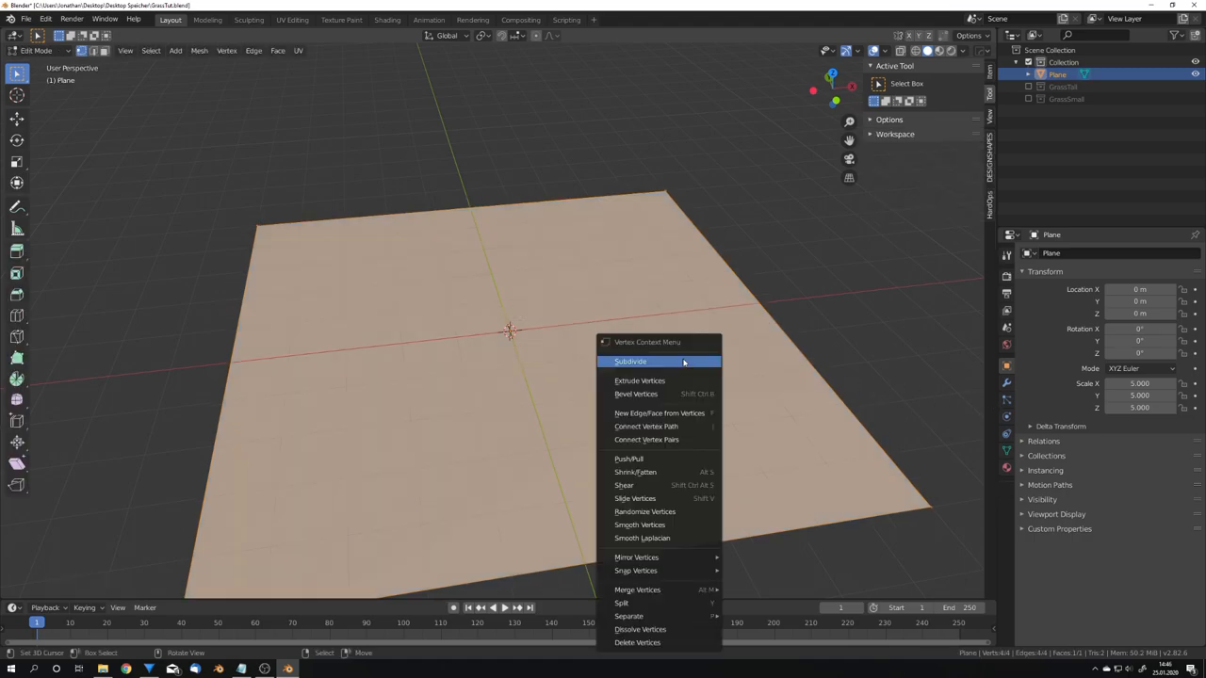
left_click(630, 362)
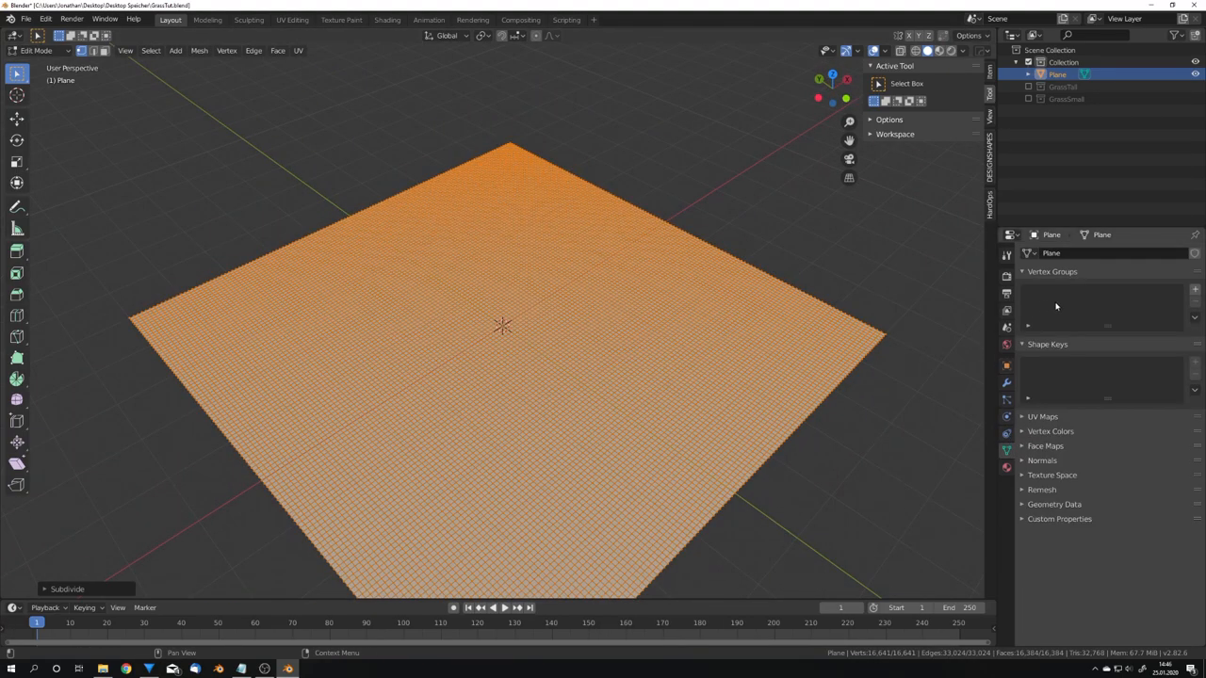
left_click(1194, 290)
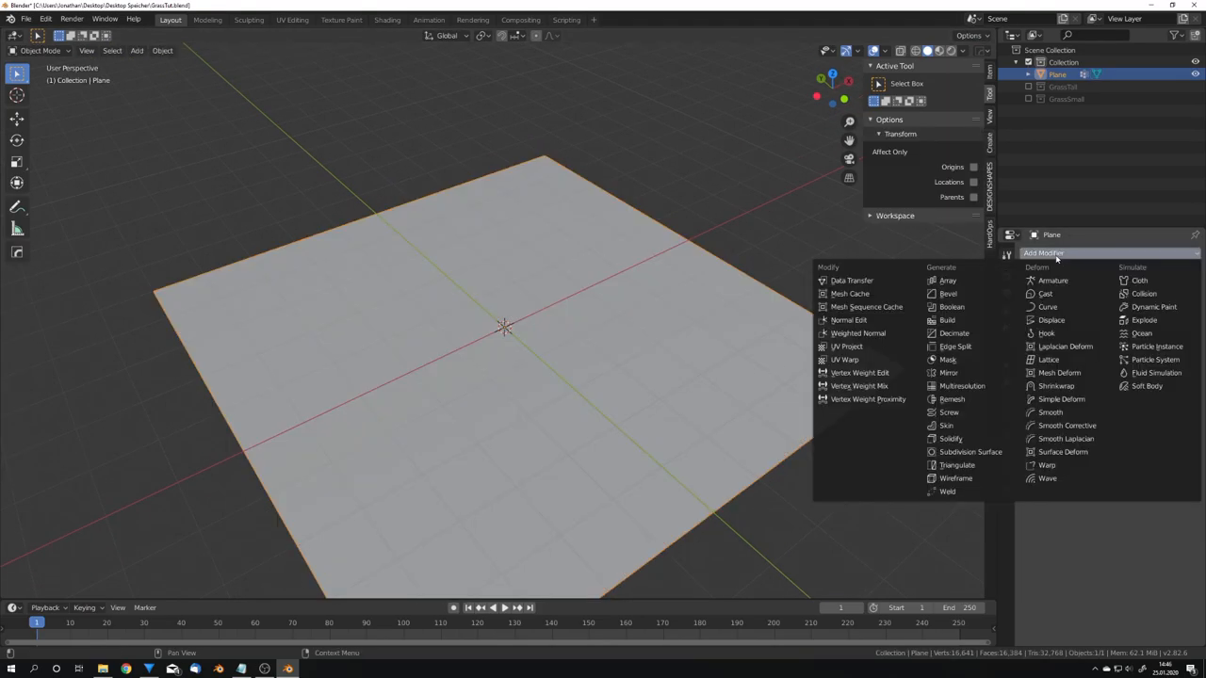
mouse_move(867, 399)
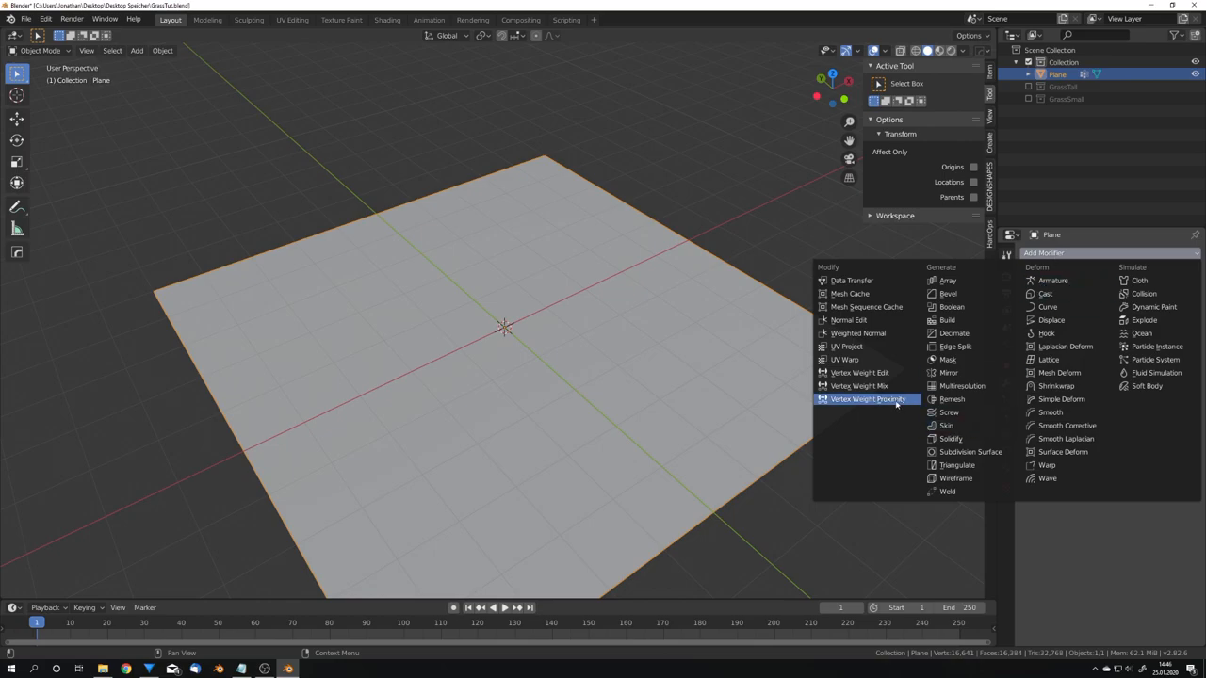
mouse_move(866, 398)
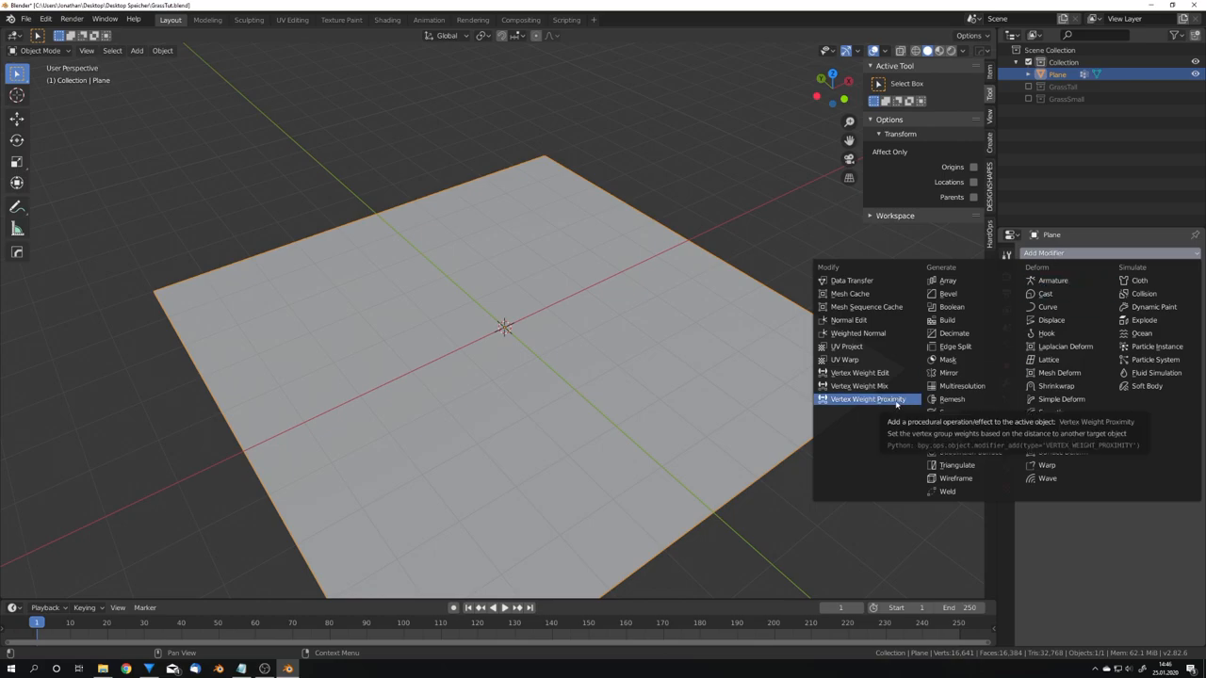
Add a Vertex Weight Proximity modifier to the plane, add an icosphere, and pick the modifier's vertex group
left_click(867, 399)
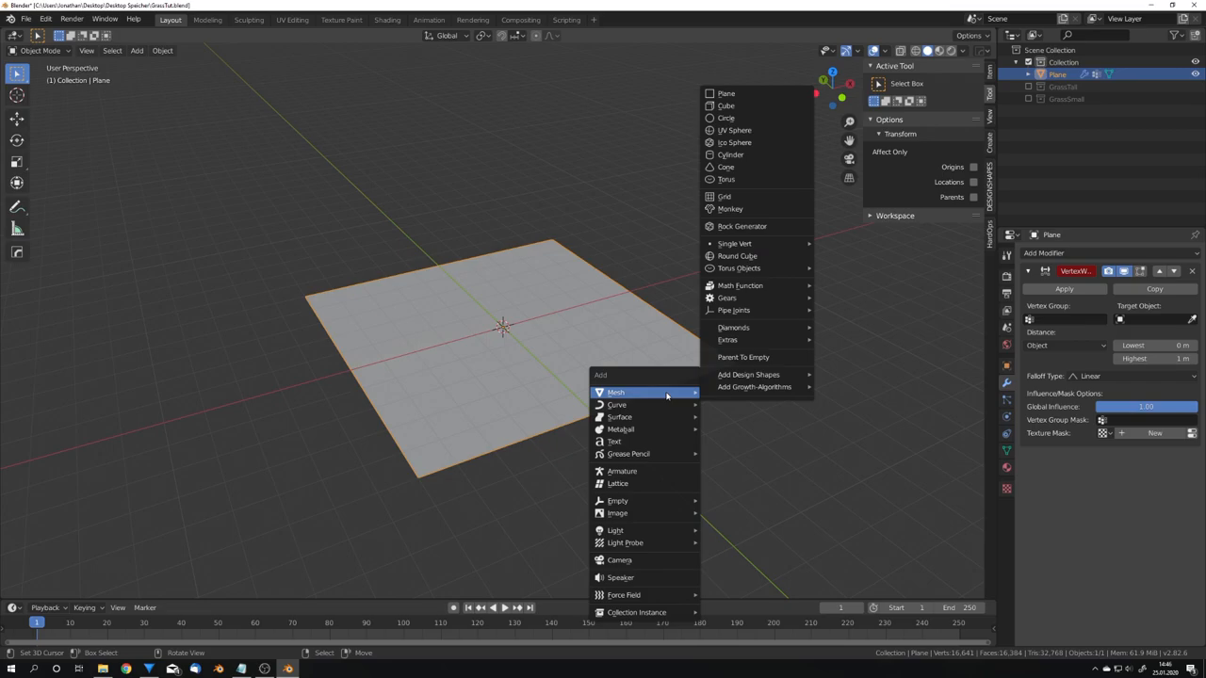
mouse_move(780, 238)
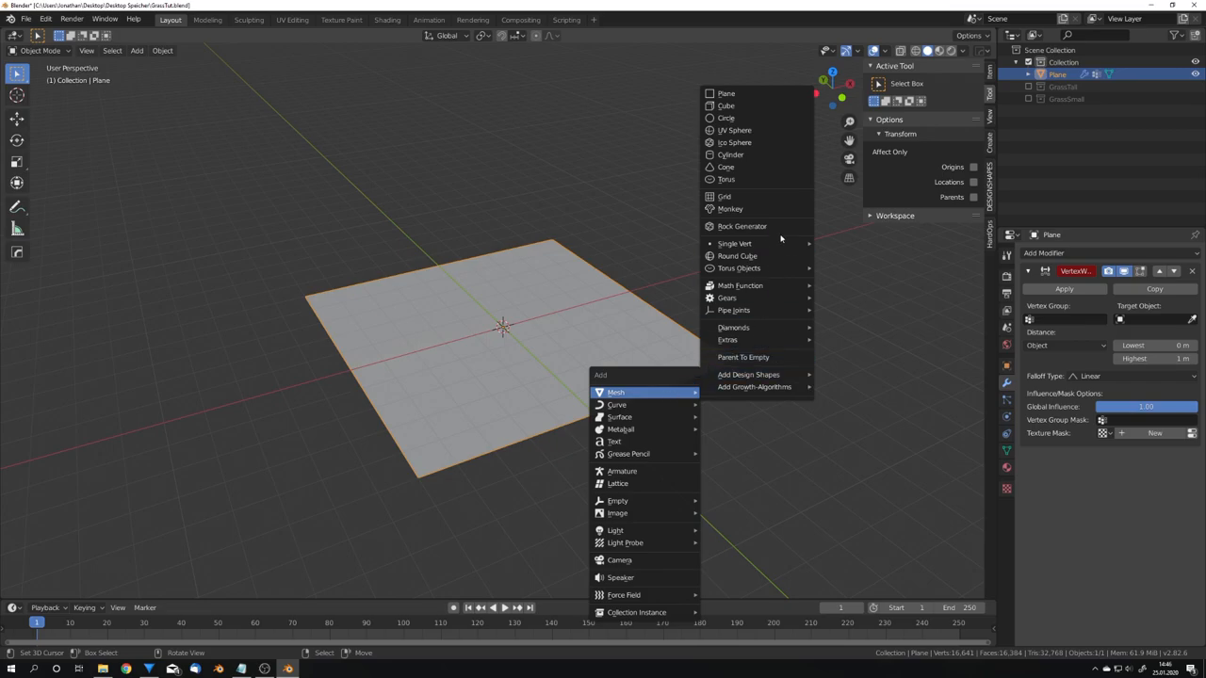
mouse_move(735, 142)
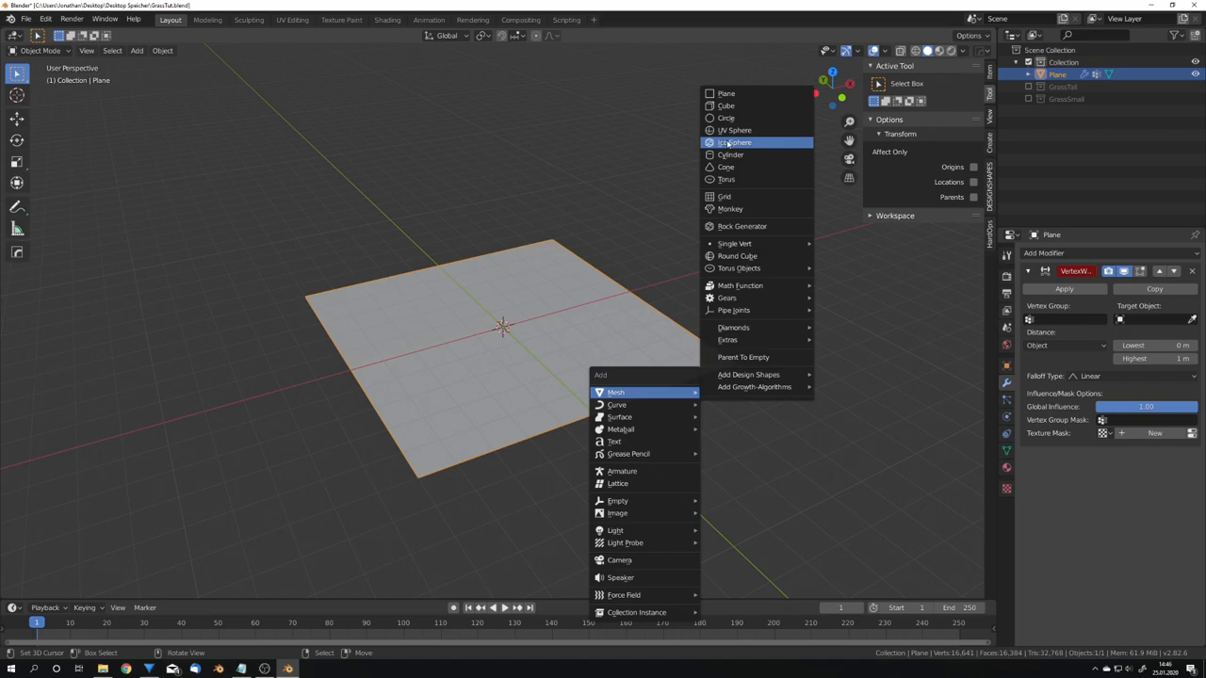
left_click(733, 142)
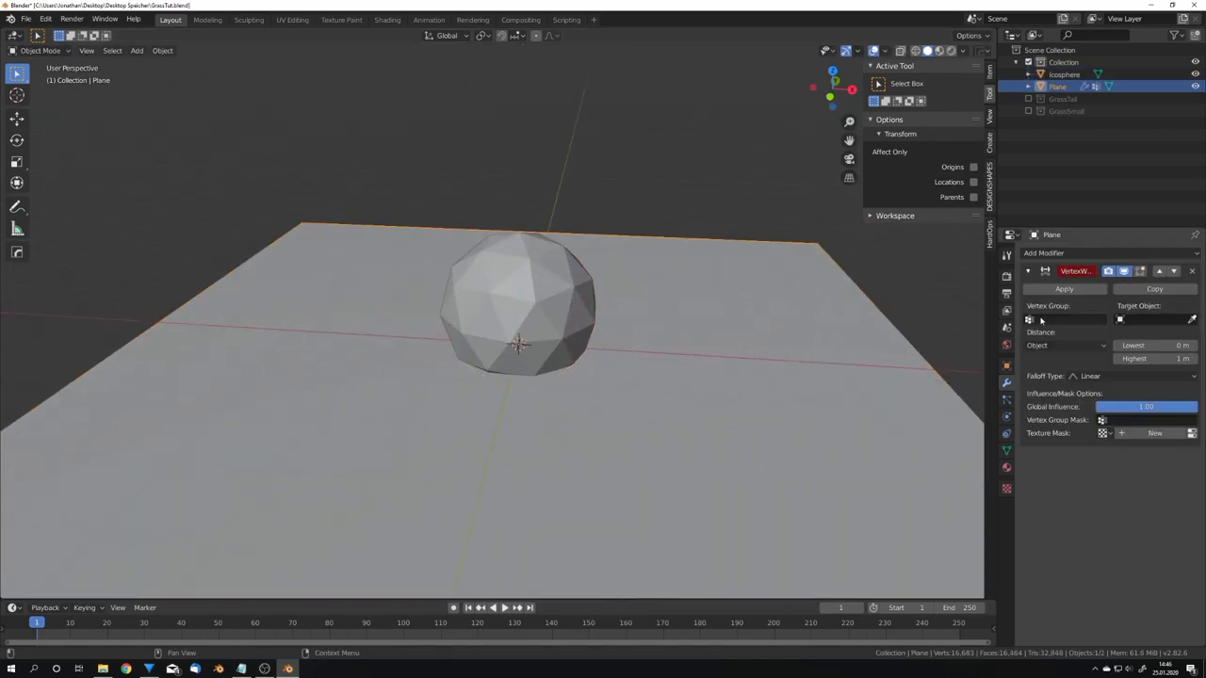
left_click(1064, 319)
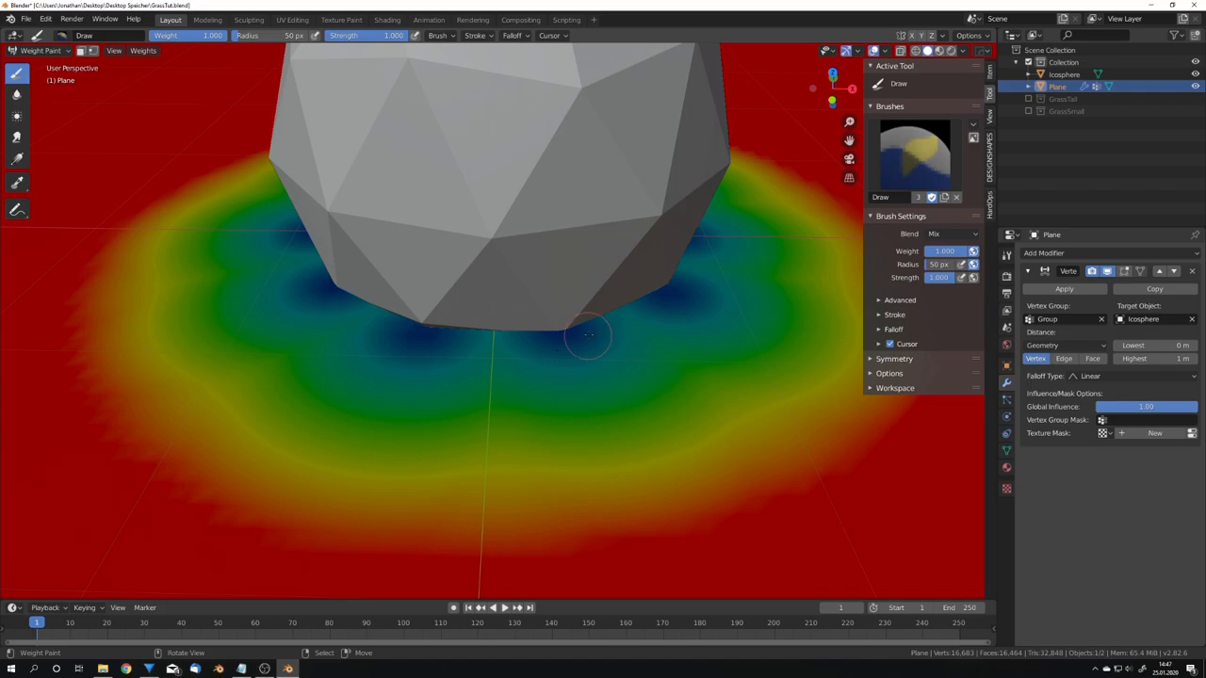
mouse_move(598, 347)
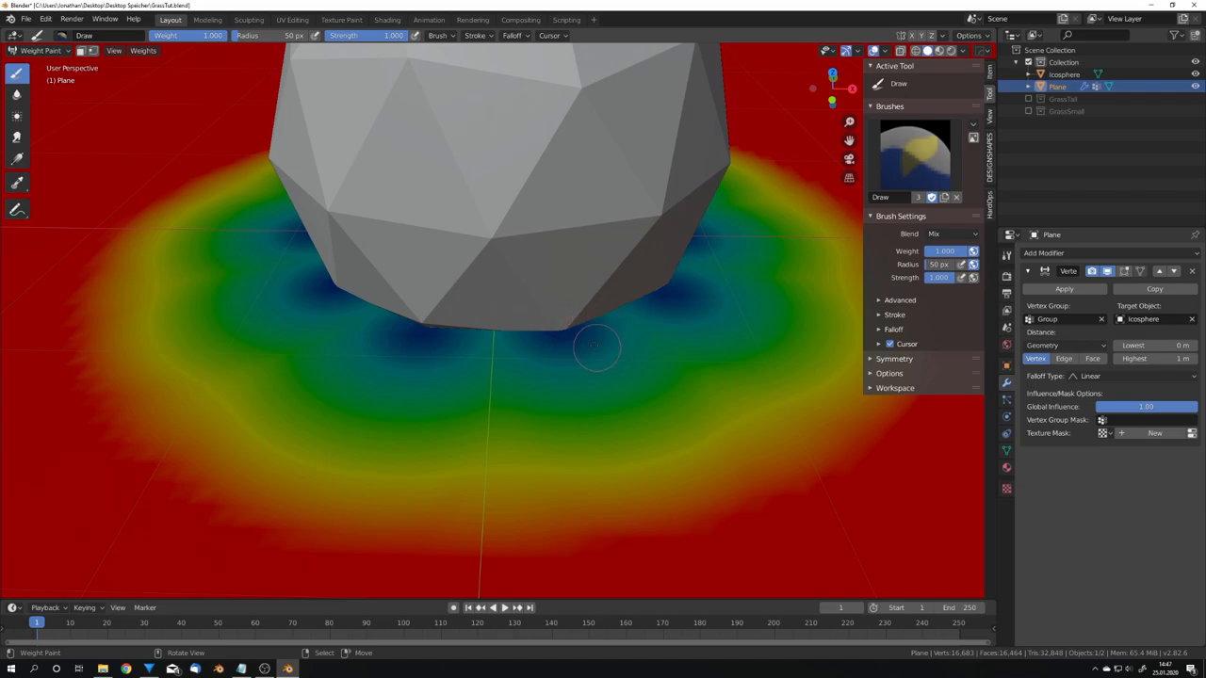
mouse_move(720, 279)
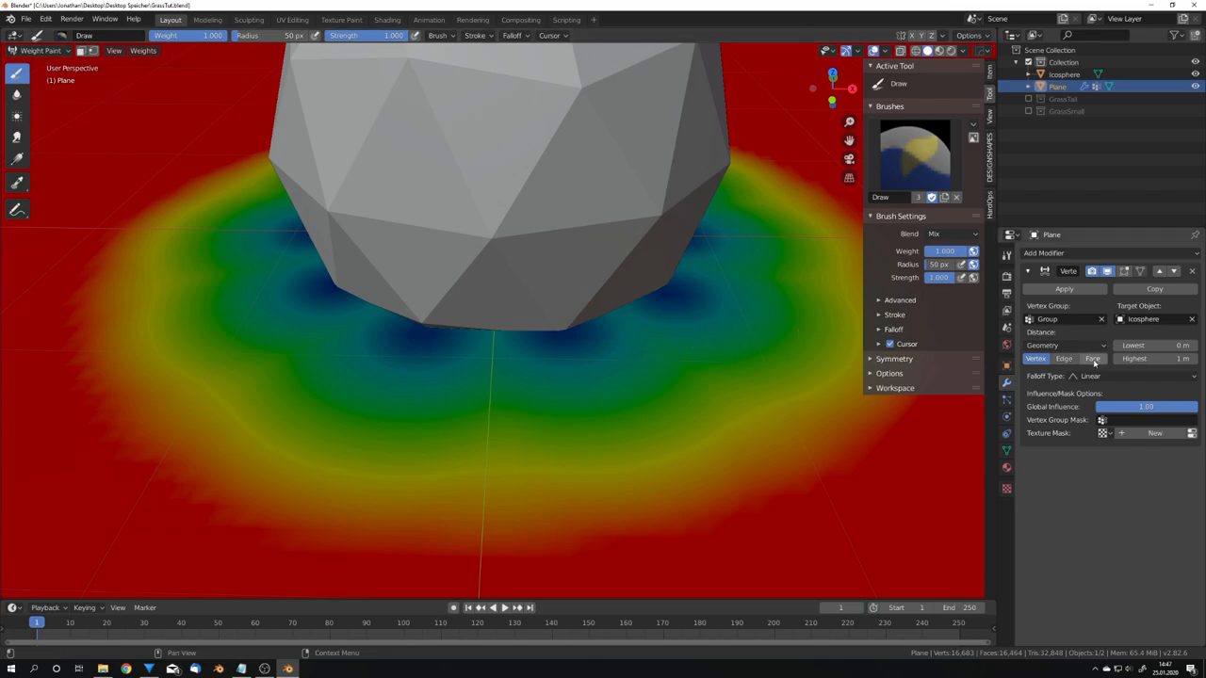
Measure proximity from the icosphere's faces up to 1 m with Smooth falloff
left_click(1063, 357)
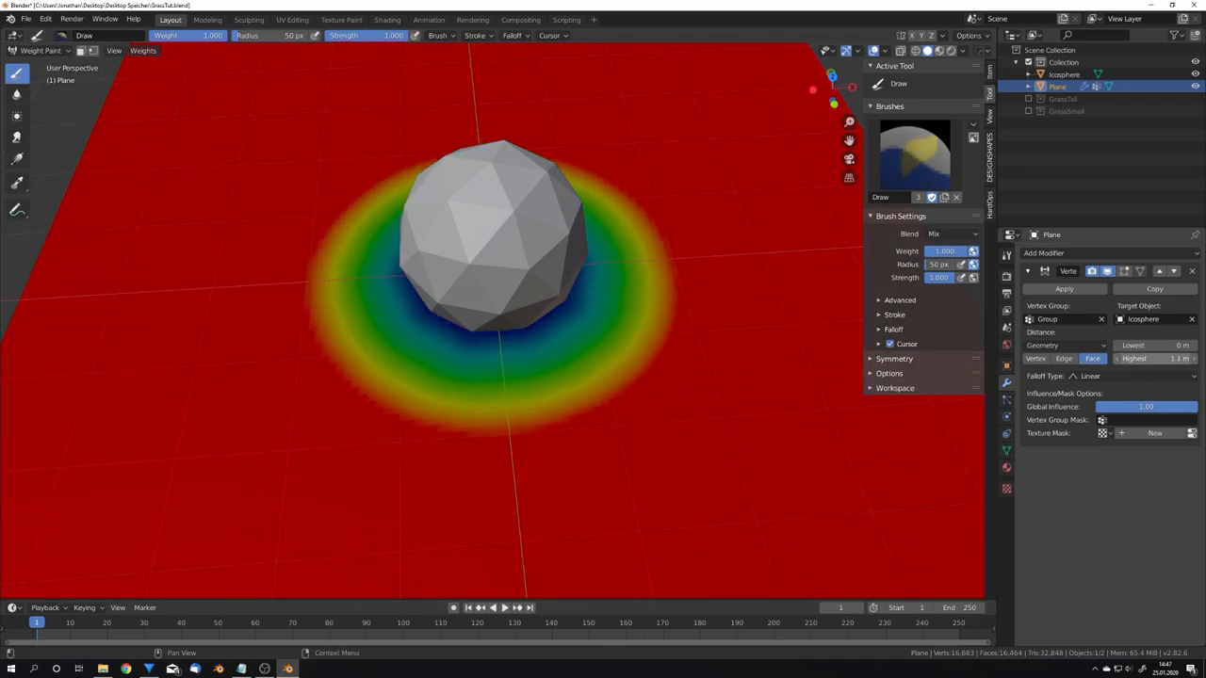
left_click(1131, 376)
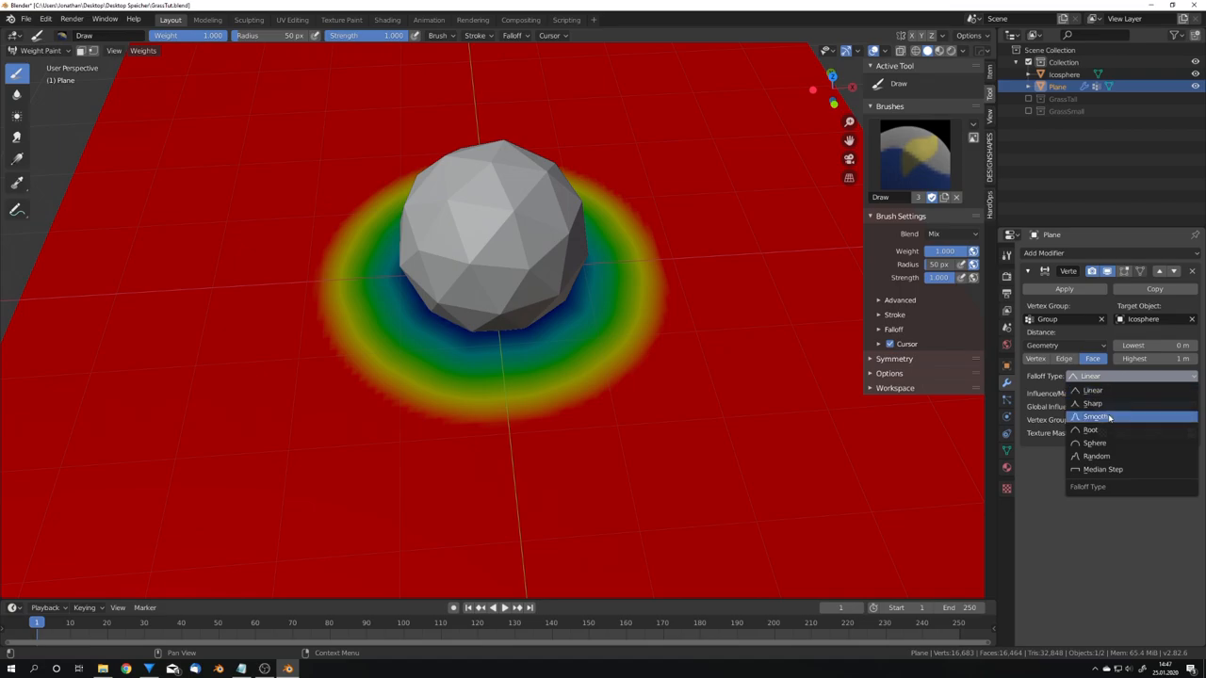
left_click(1095, 416)
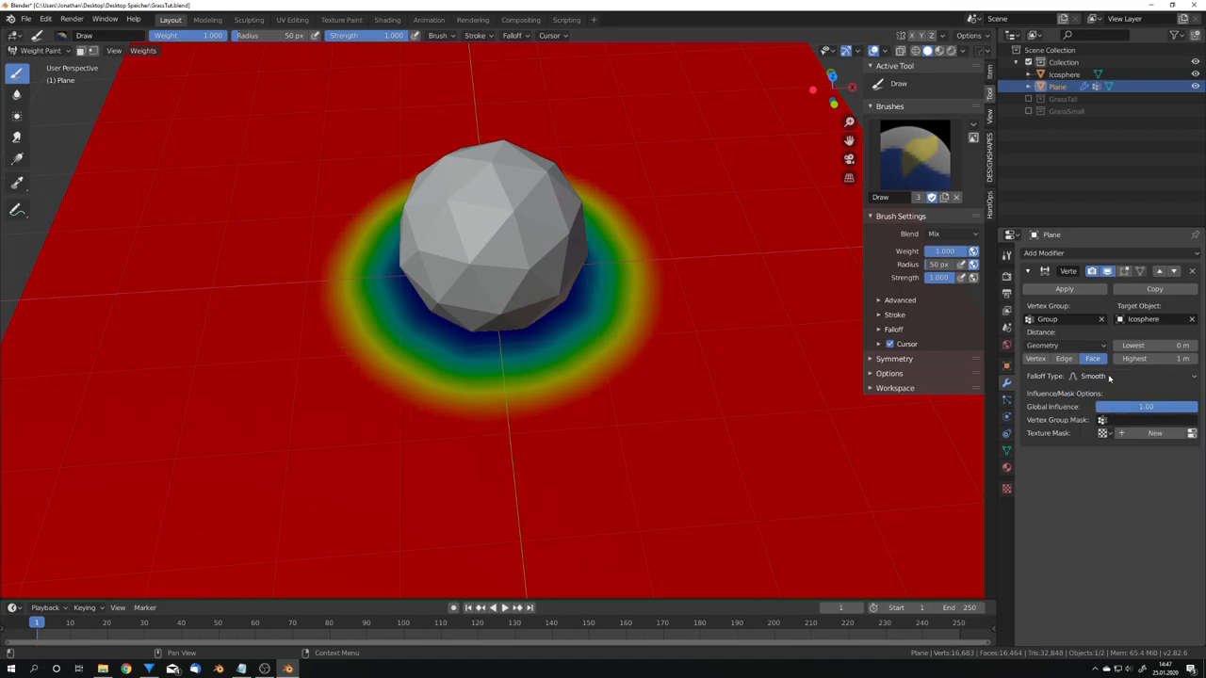
left_click(1112, 376)
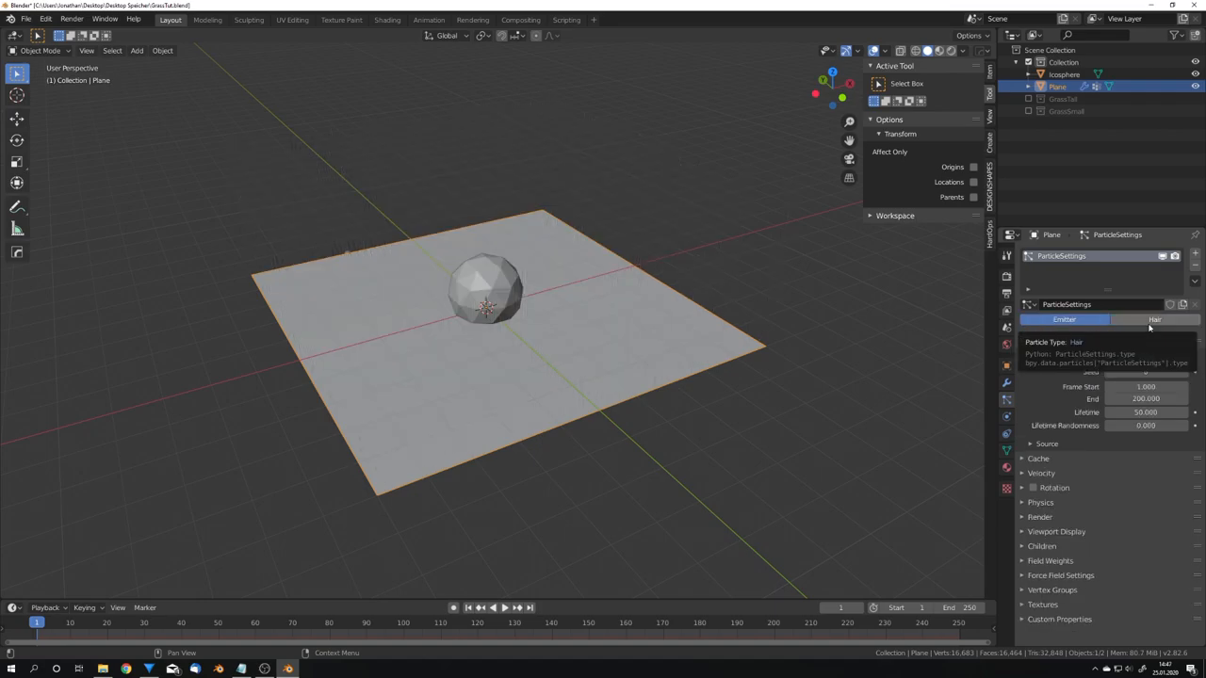
Set the plane's particles to Hair with the weight group driving Density
left_click(1154, 319)
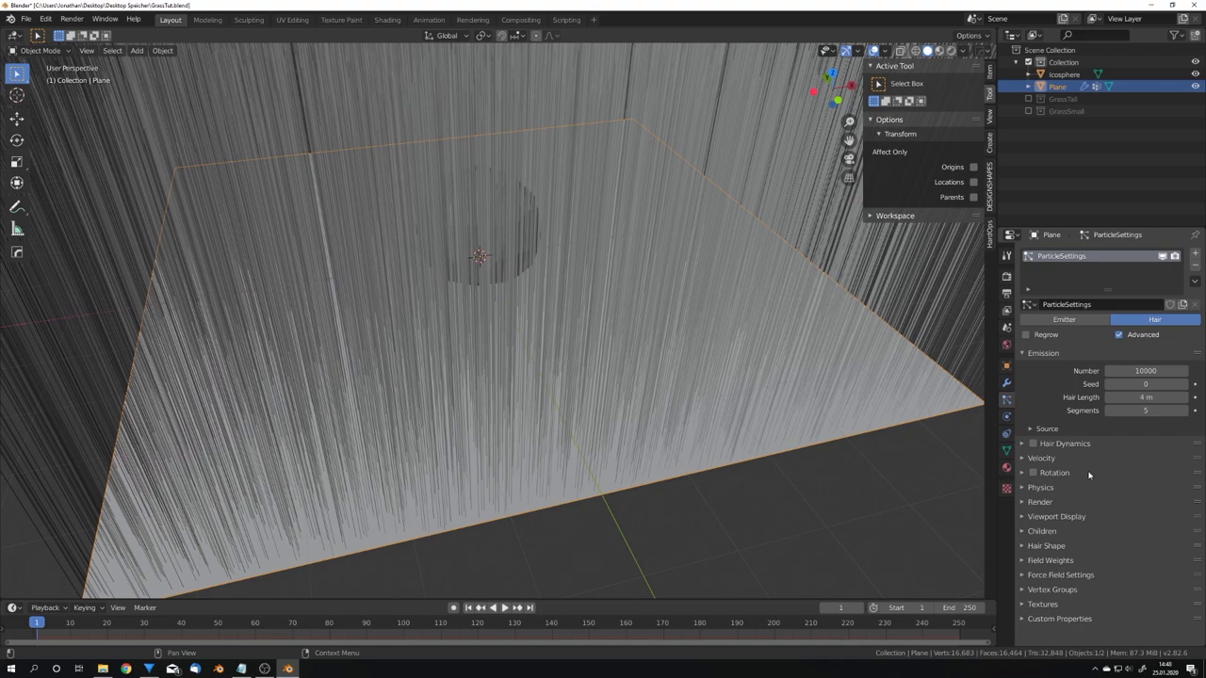
mouse_move(1092, 544)
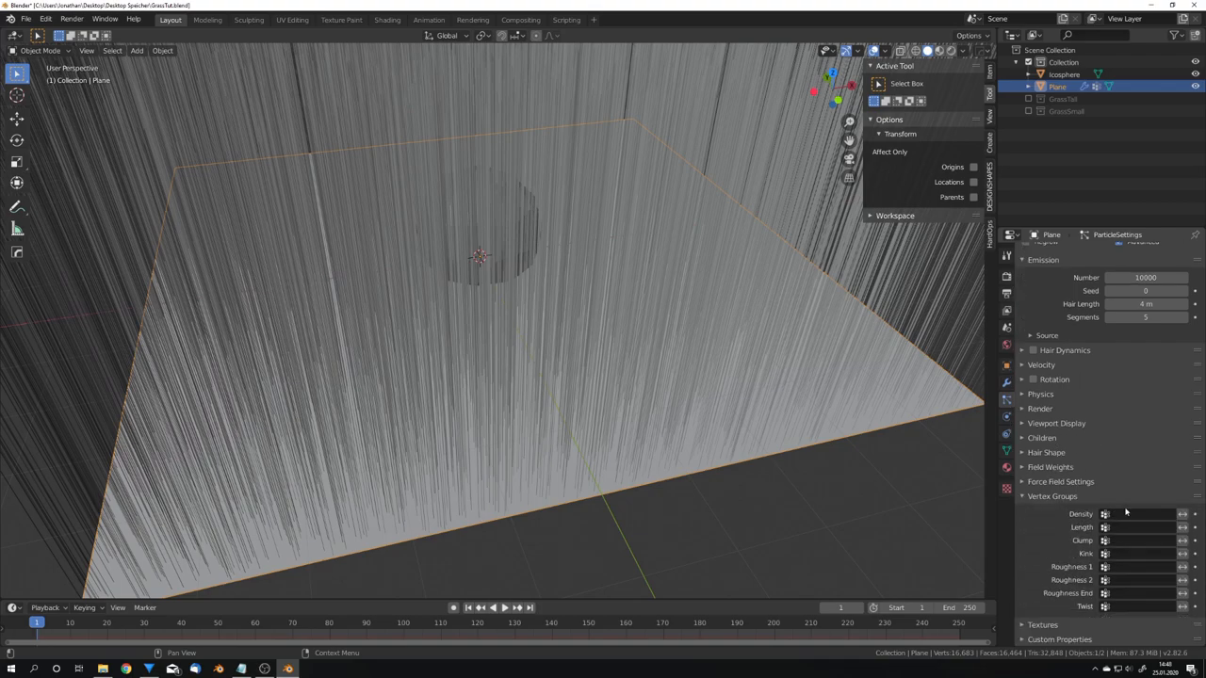
left_click(1135, 527)
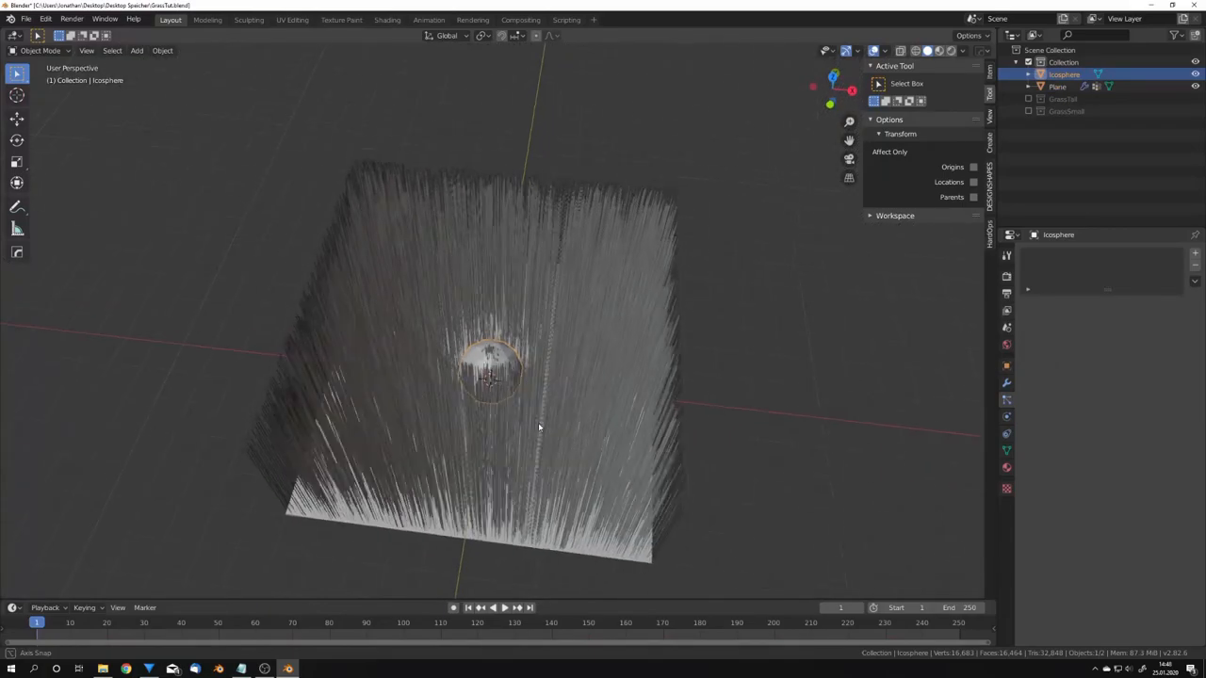
key("s")
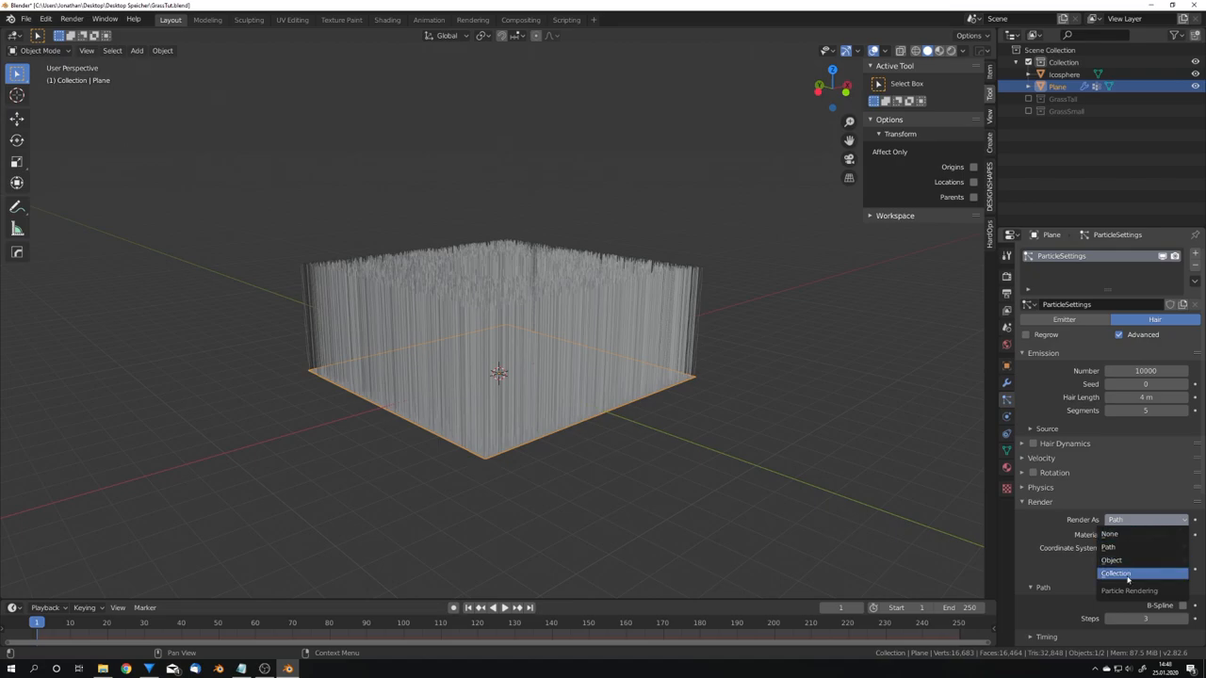
Render the hair as randomly picked instances of the GrassTall collection
left_click(1115, 573)
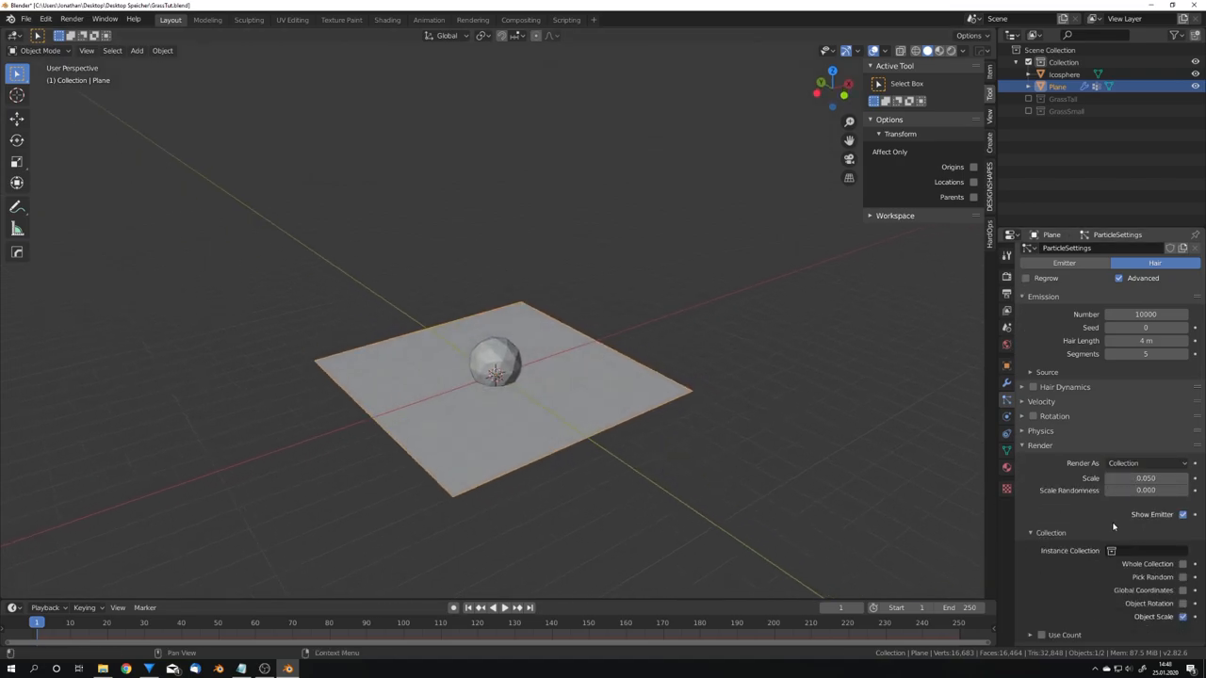
left_click(1140, 550)
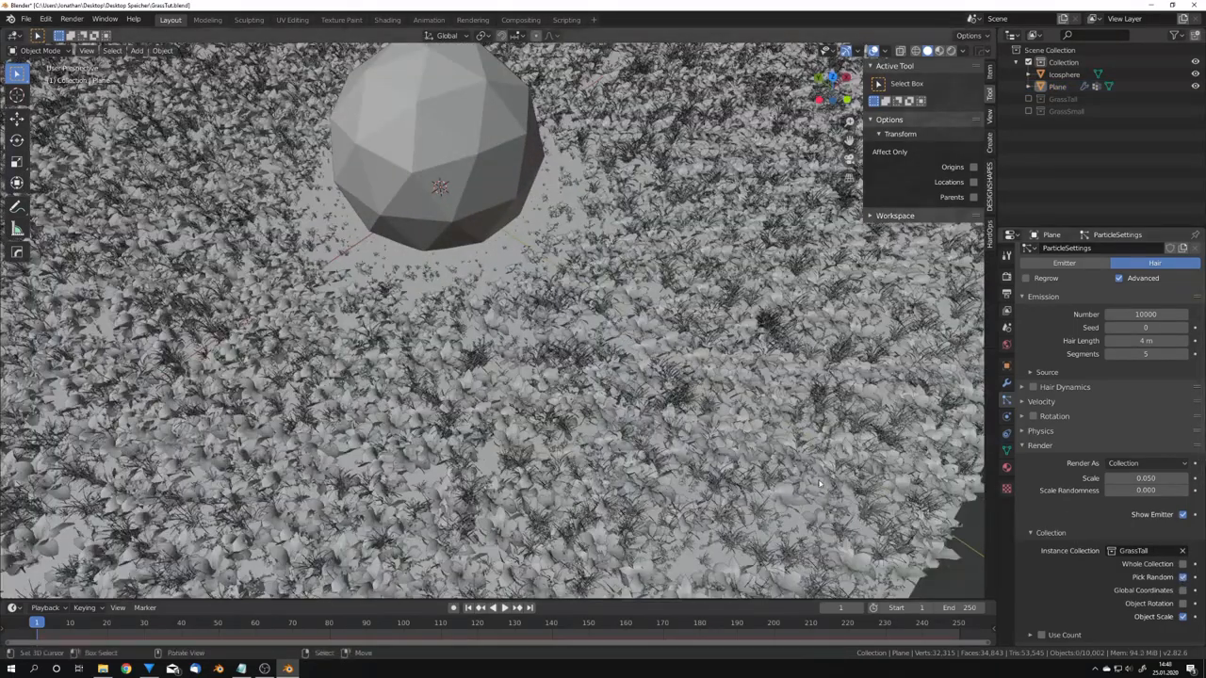
left_click_drag(471, 377, 471, 282)
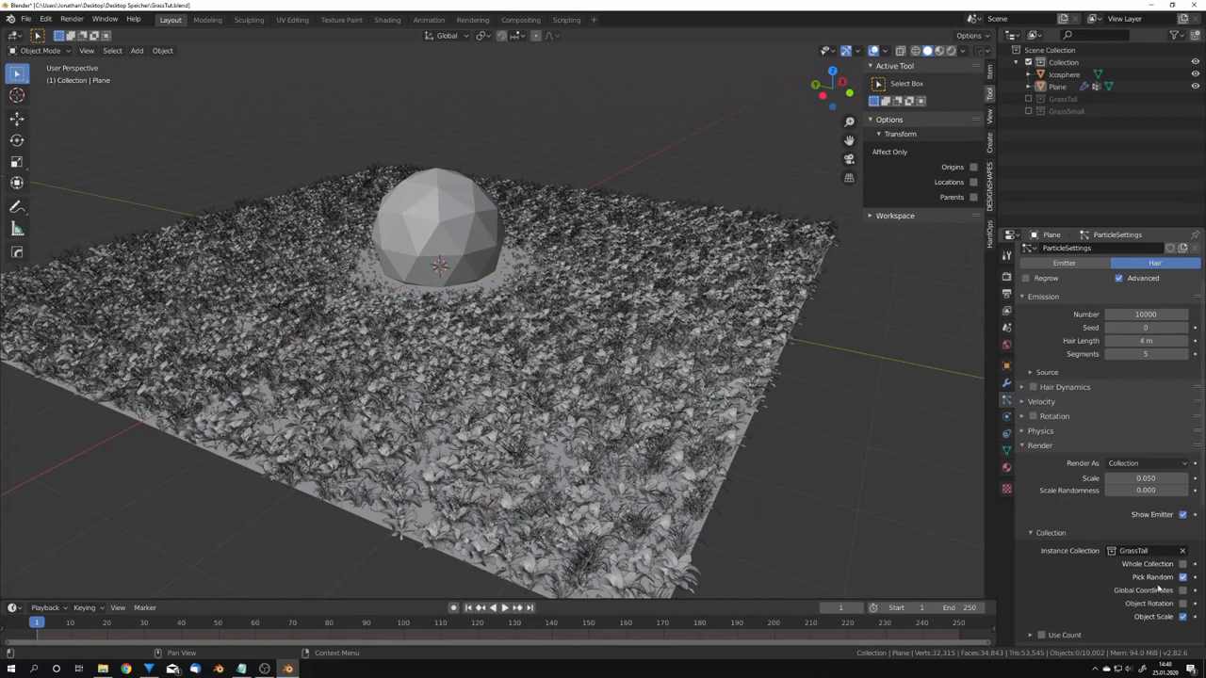
left_click(1054, 415)
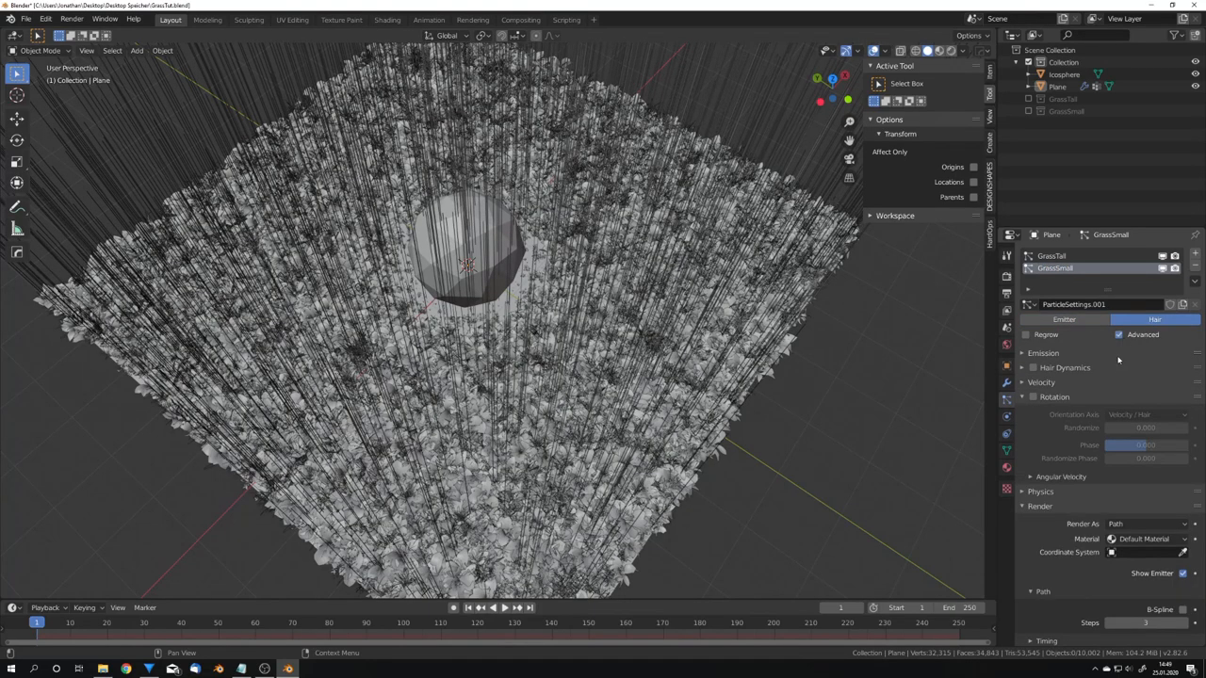
Configure a GrassSmall hair system: 50,000 instances, Collection GrassSmall, random rotation
left_click(1043, 353)
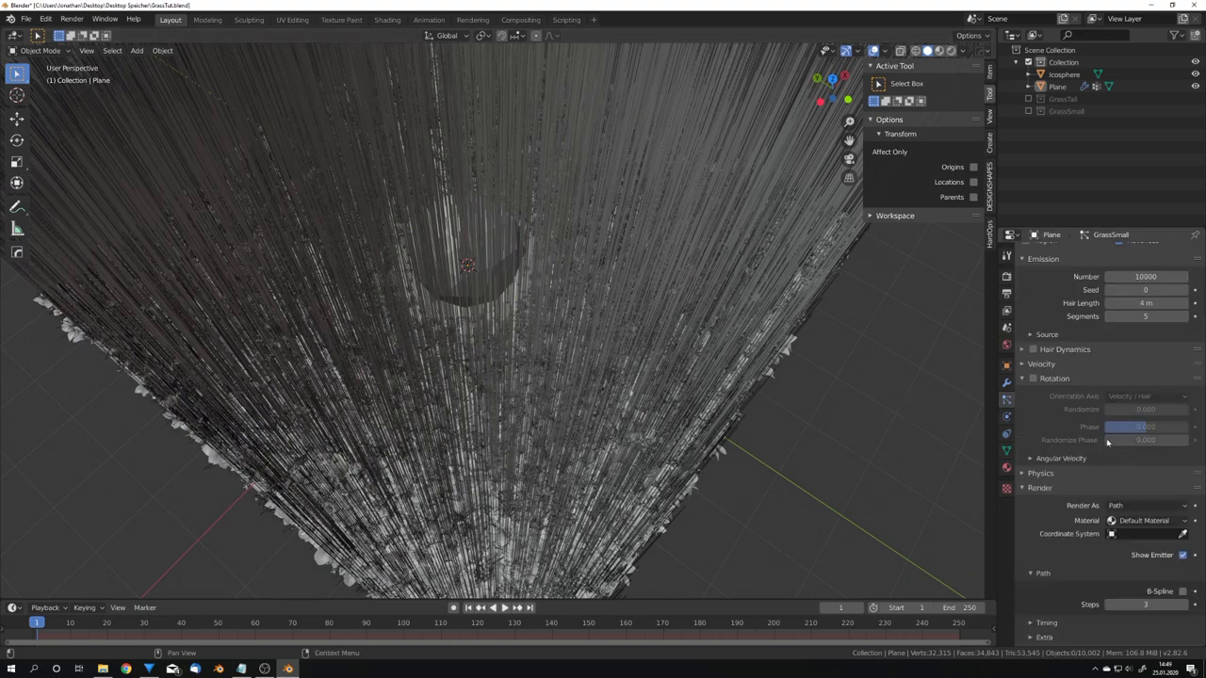
left_click(1144, 411)
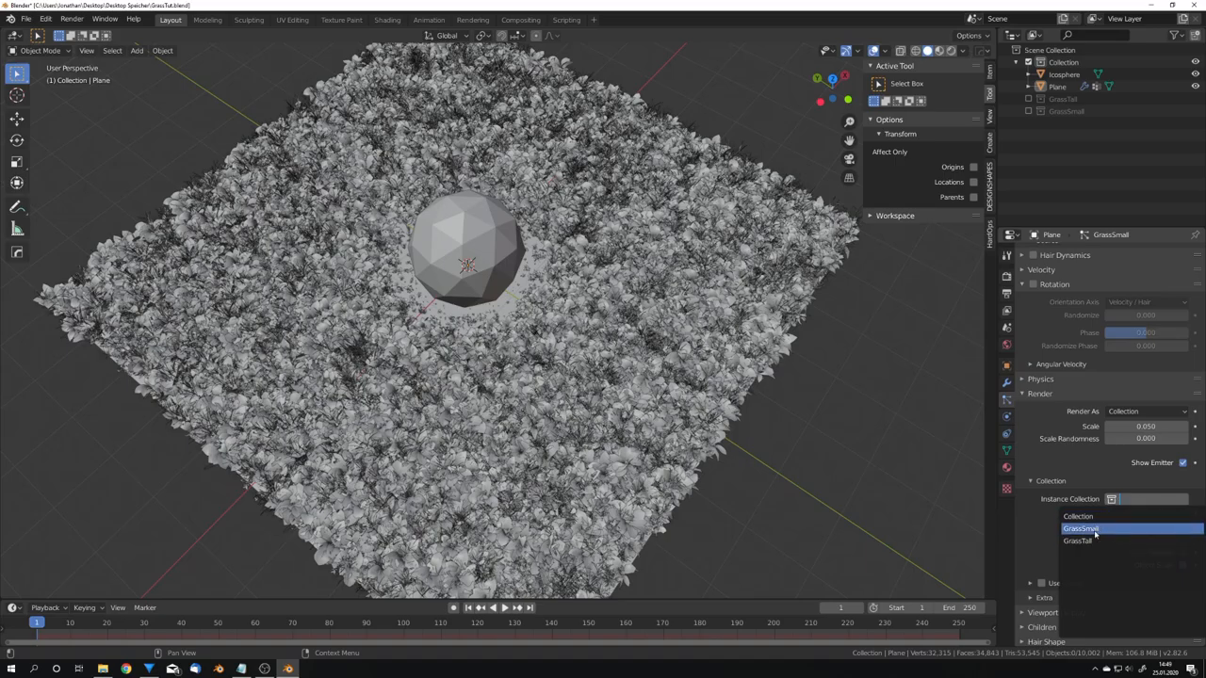
left_click(1080, 527)
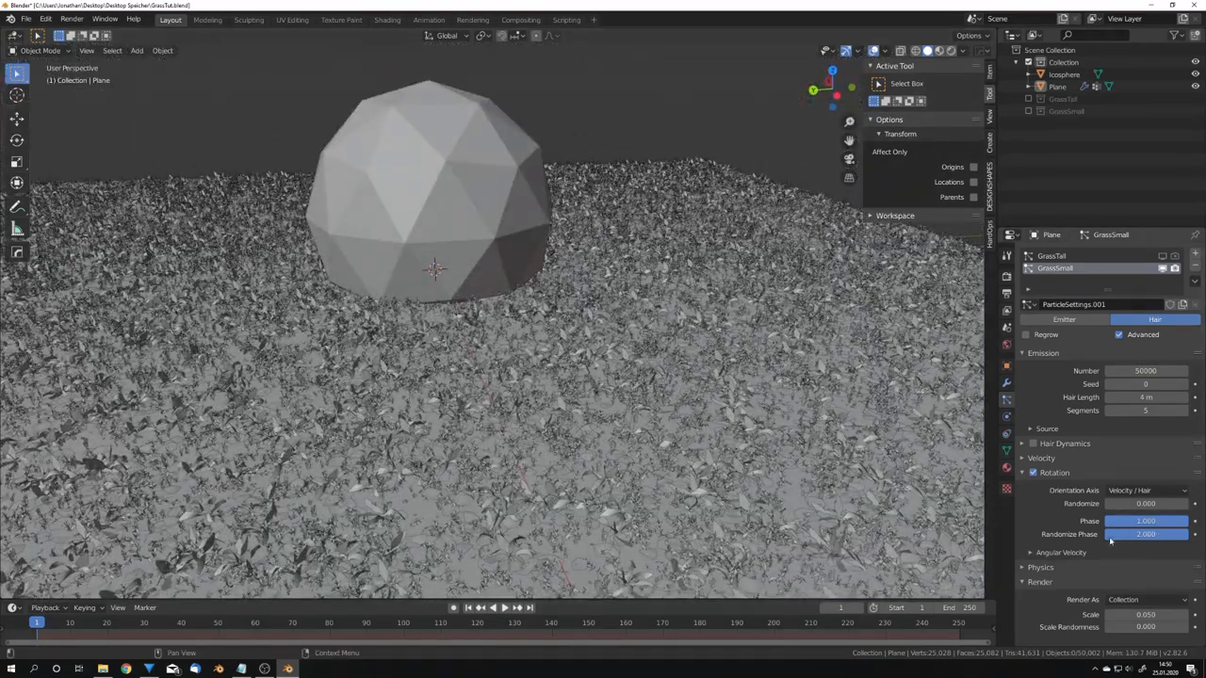
scroll("down", 3)
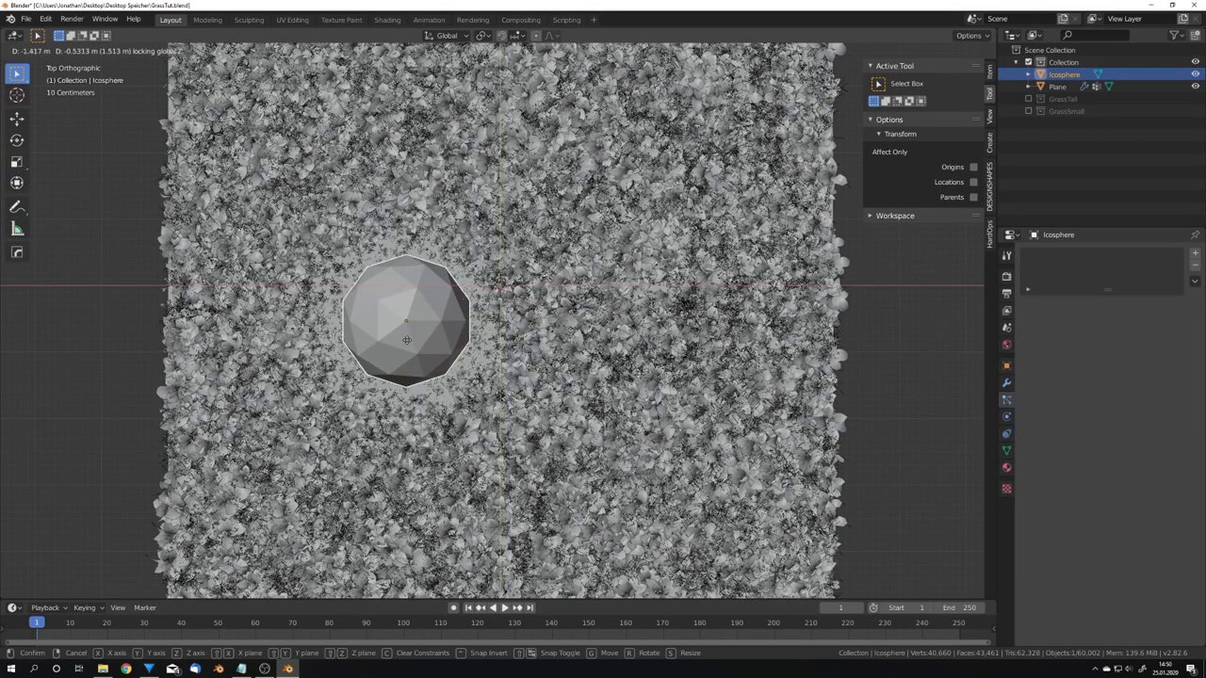
Drag the icosphere into the middle of the plane
left_click_drag(405, 325, 561, 372)
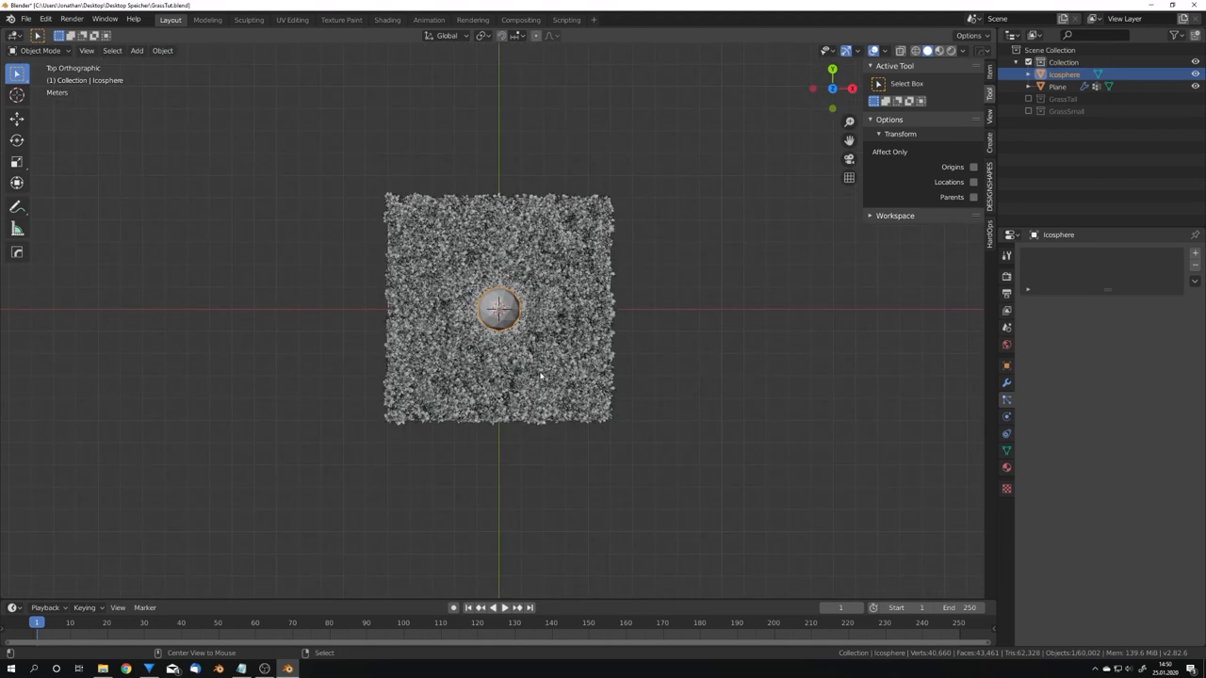
left_click_drag(499, 311, 518, 377)
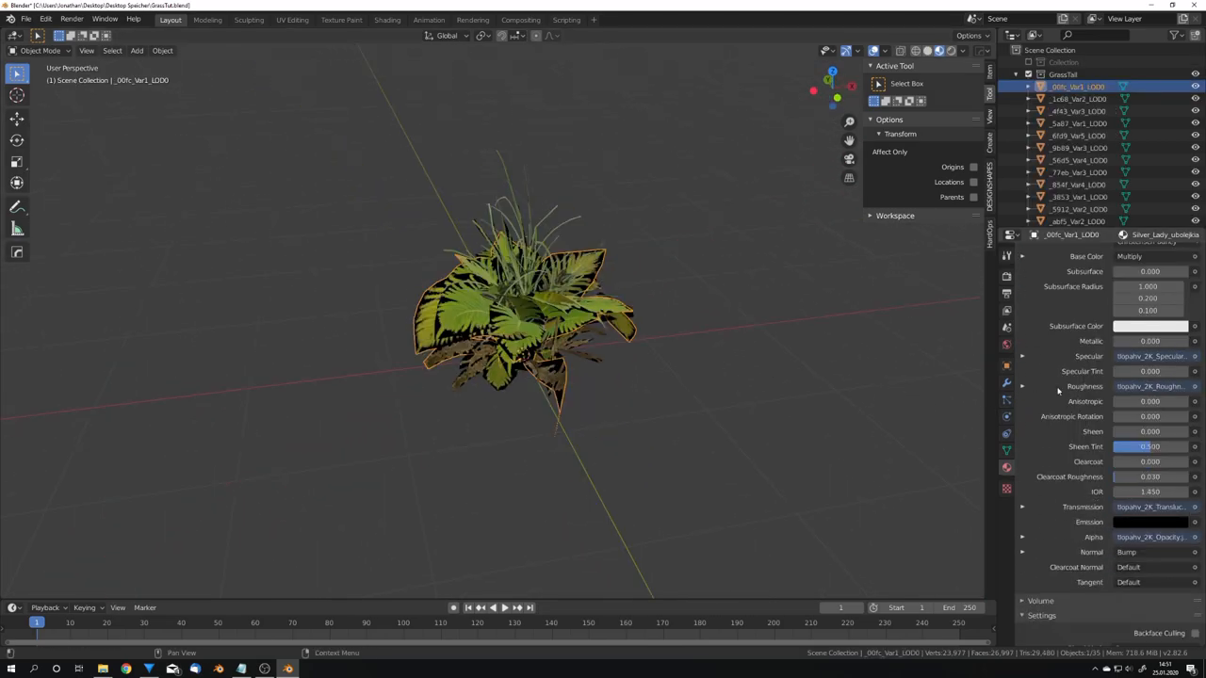
Switch to Material Preview shading and orbit close to the grass around the icosphere
left_click(1154, 515)
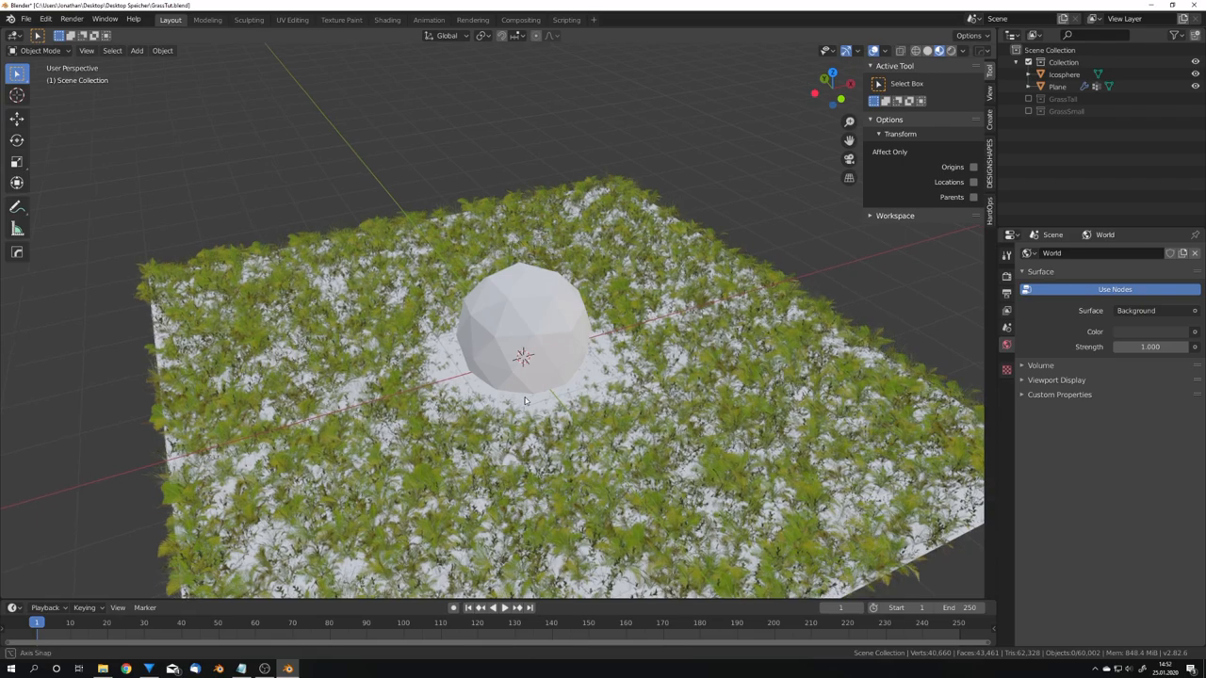
left_click_drag(525, 401, 534, 421)
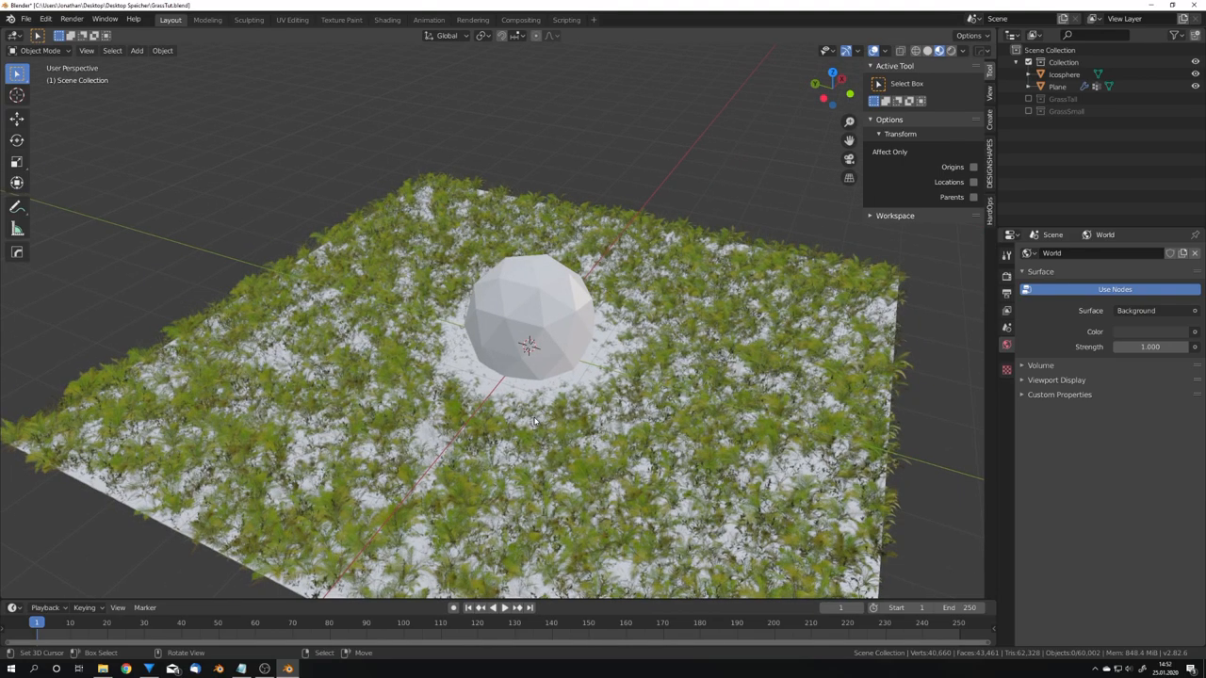
scroll("down", 3)
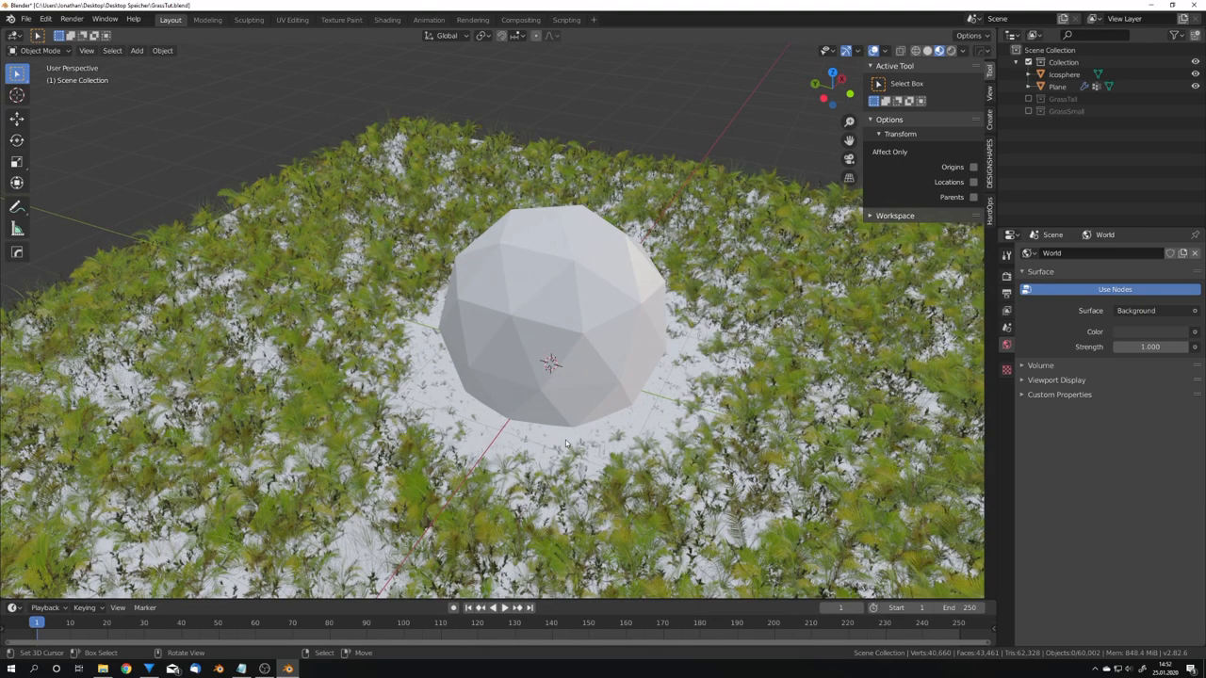
mouse_move(565, 442)
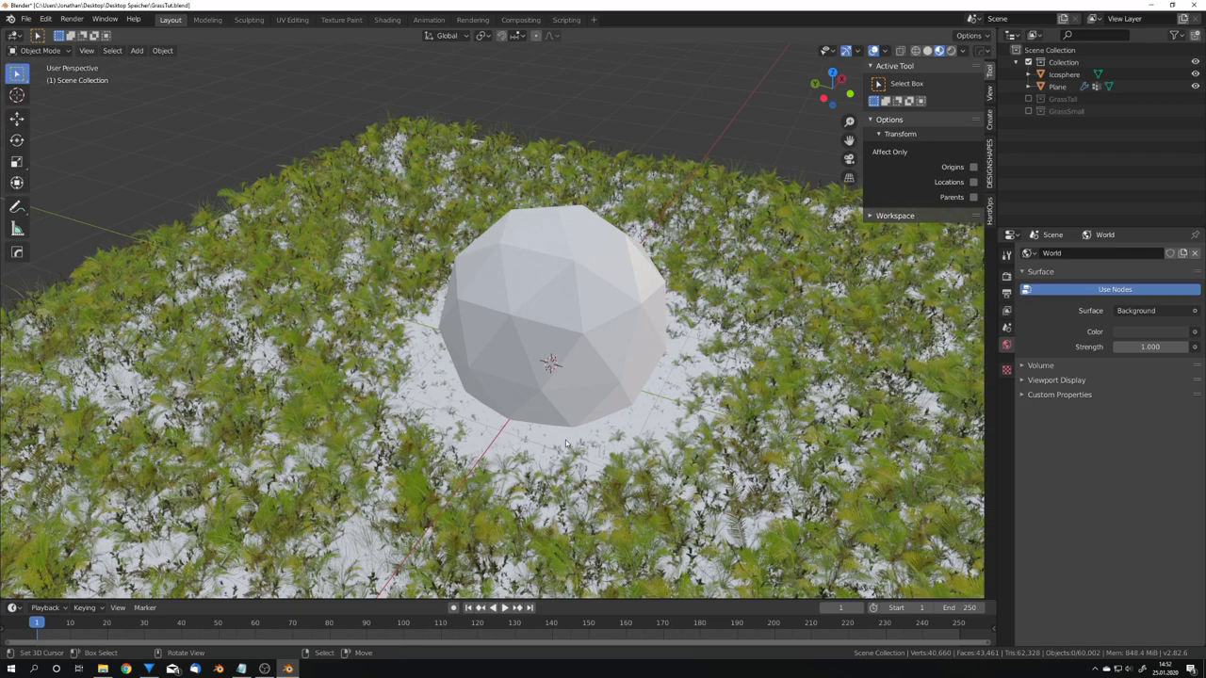